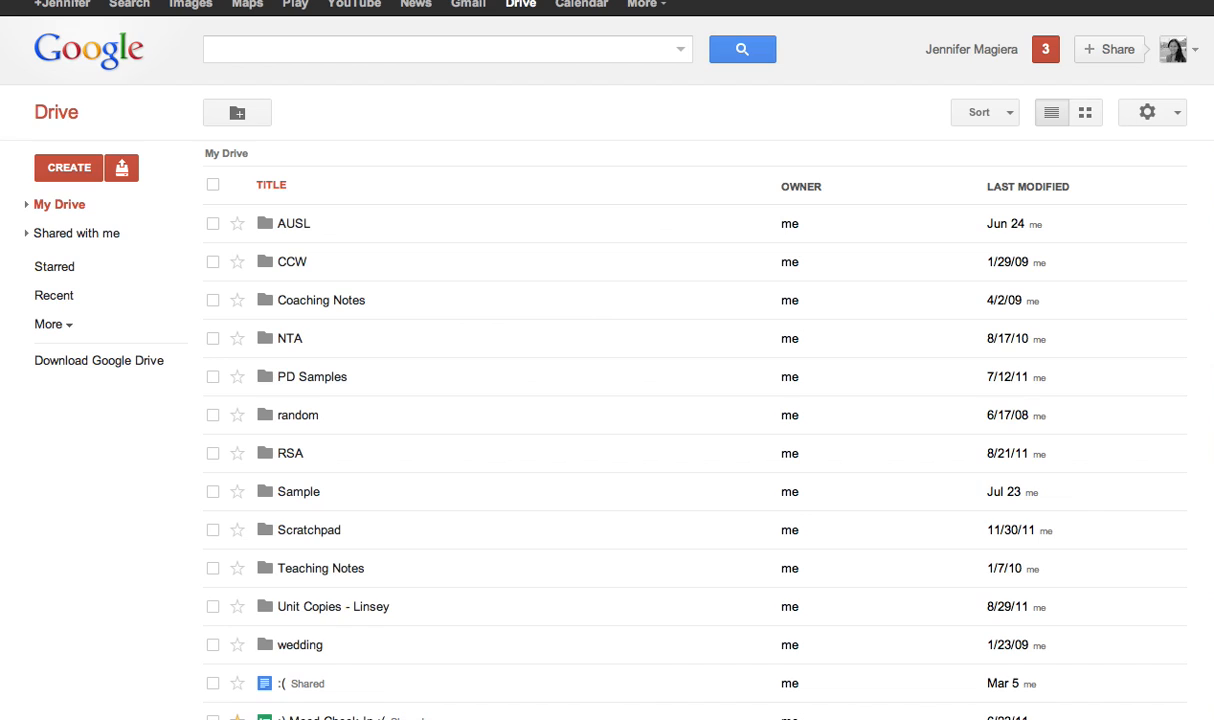
{"action": "mouse_move", "coordinate": [158, 36]}
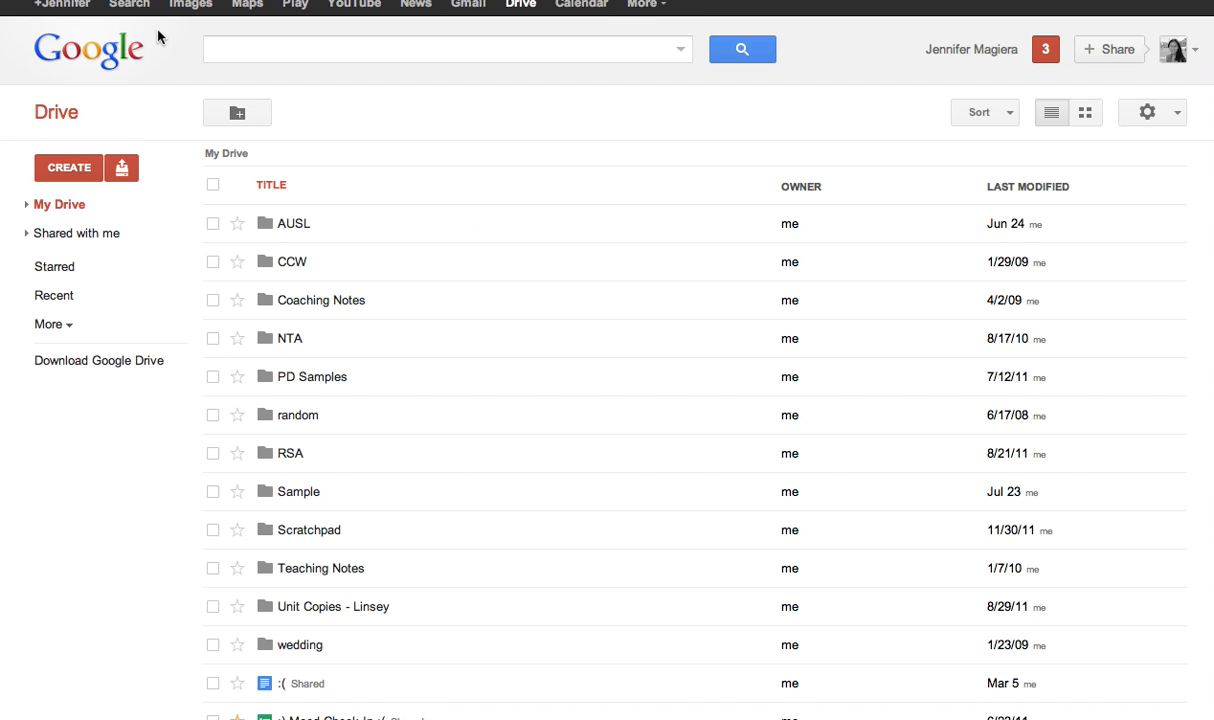
{"action": "mouse_move", "coordinate": [138, 110]}
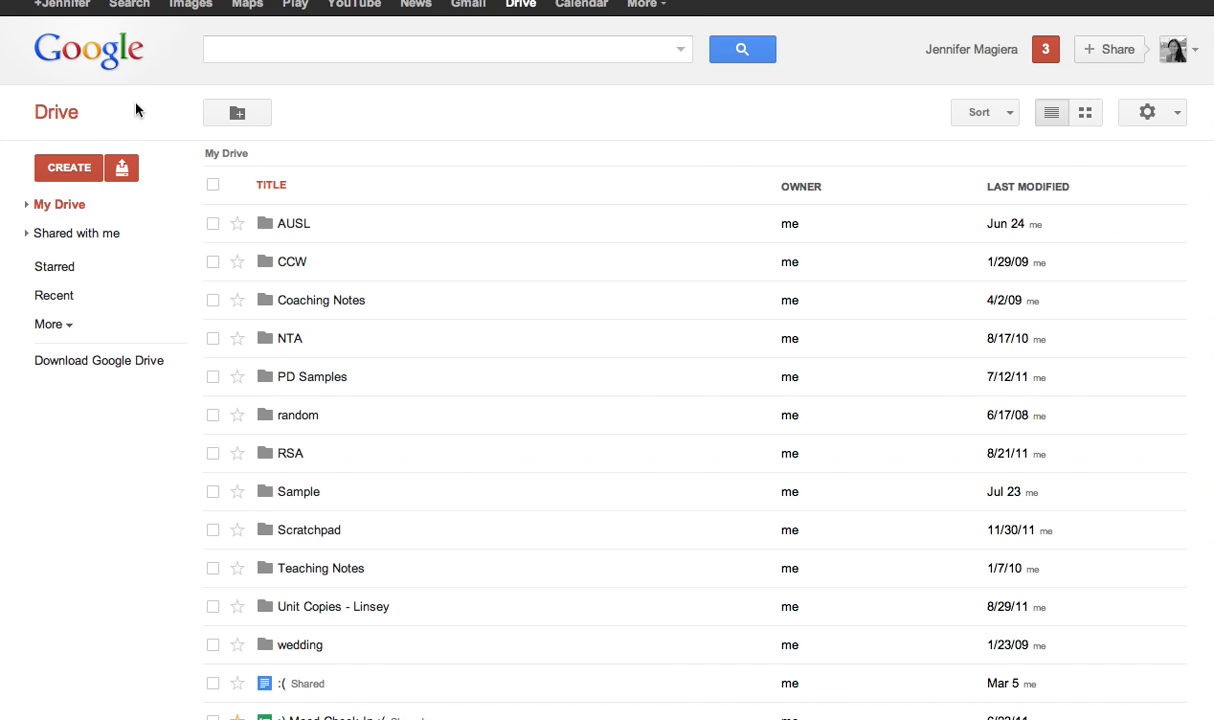
{"action": "mouse_move", "coordinate": [468, 18]}
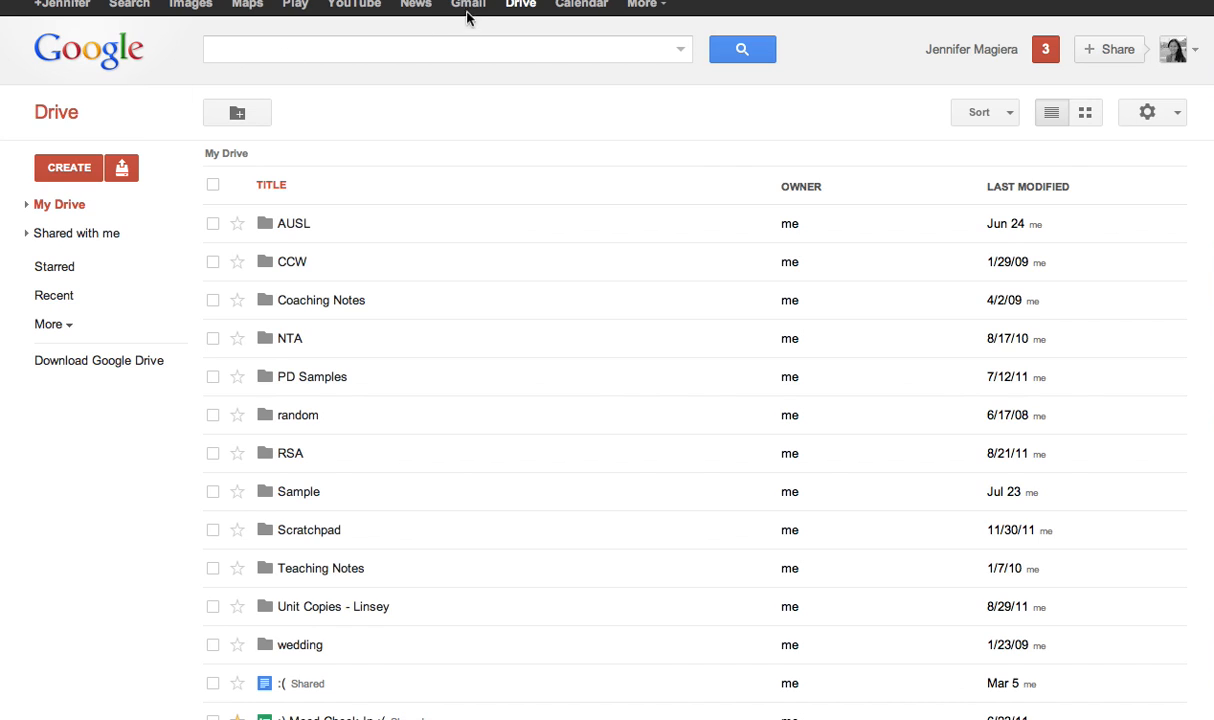
{"action": "mouse_move", "coordinate": [100, 136]}
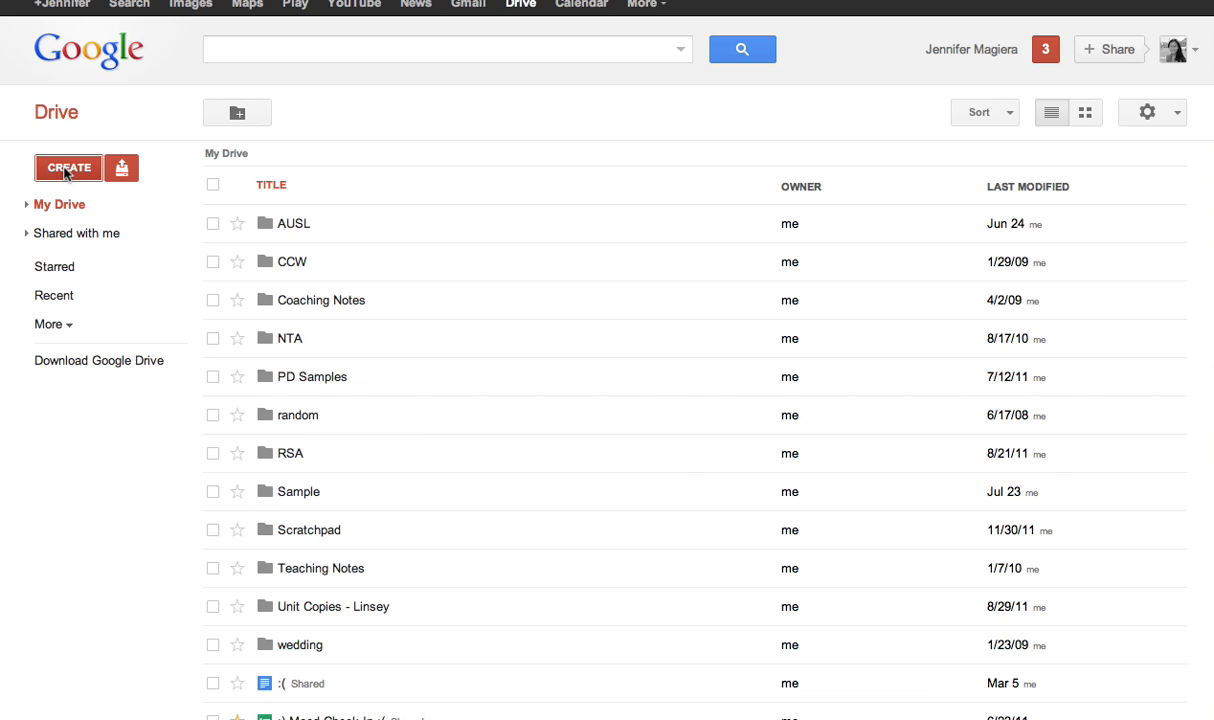
Step: Create a new document and name it 'Th / Tr Word Sort'
{"action": "left_click", "coordinate": [68, 168]}
{"action": "type", "text": "T"}
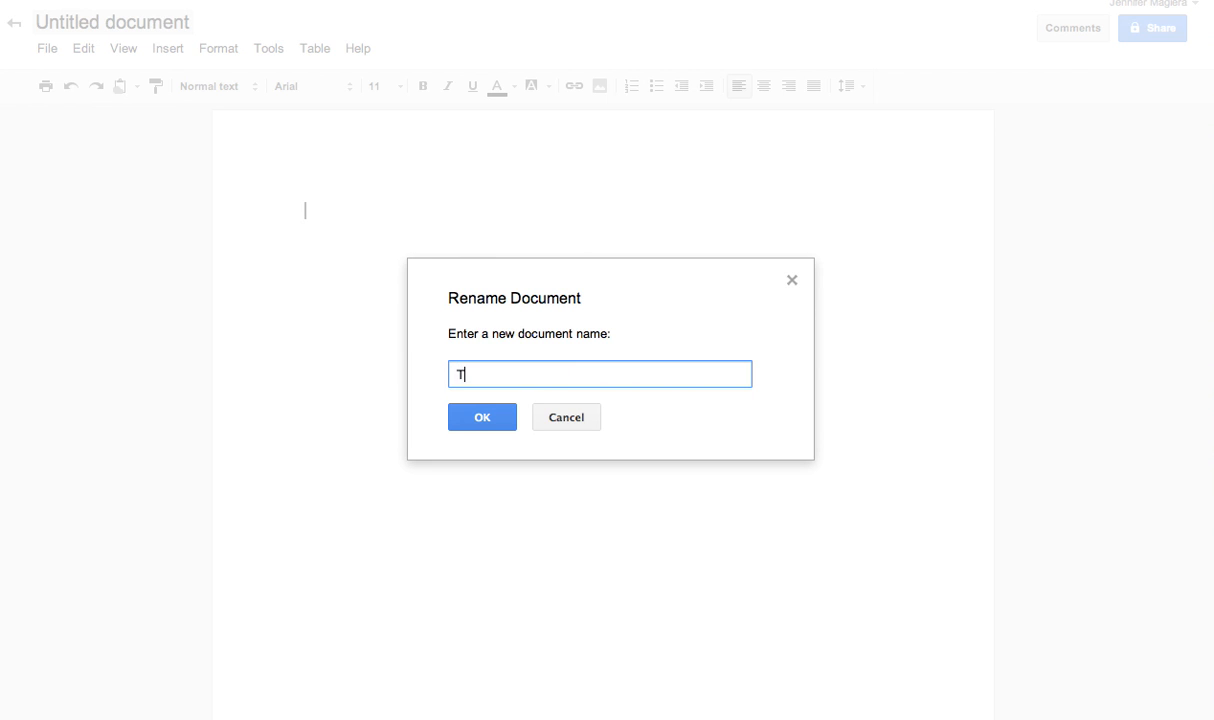
{"action": "type", "text": "h /"}
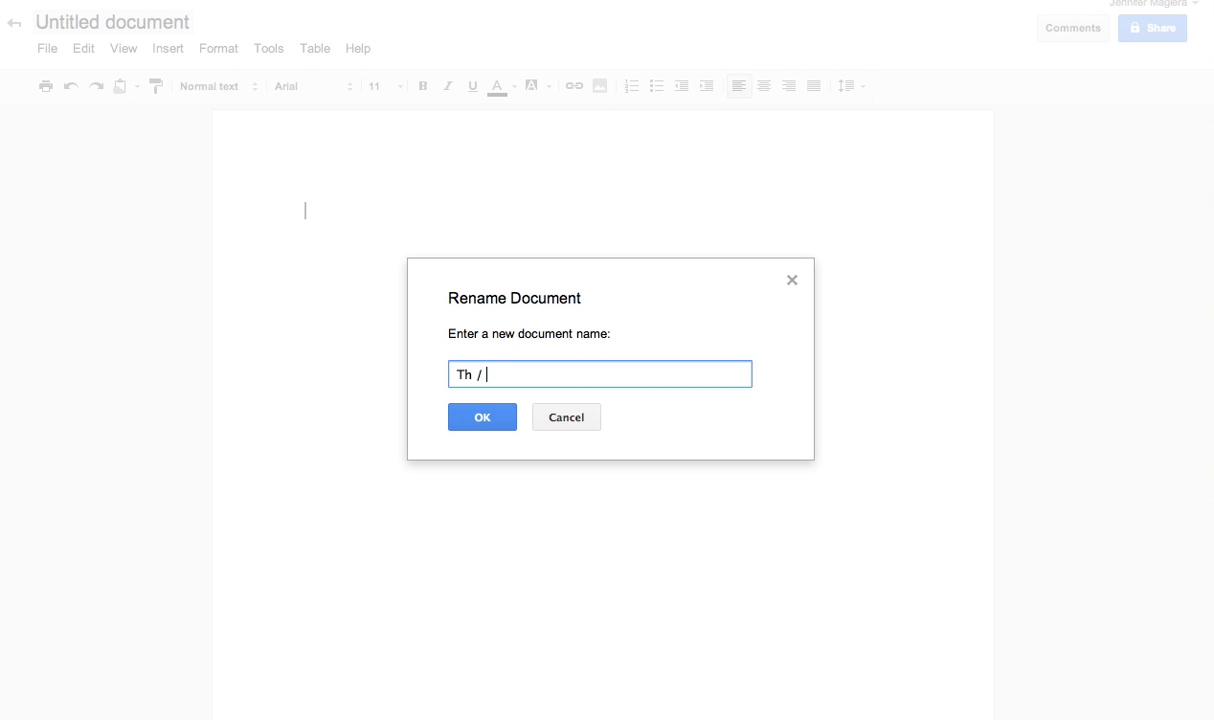
{"action": "type", "text": "Tr Word Sort"}
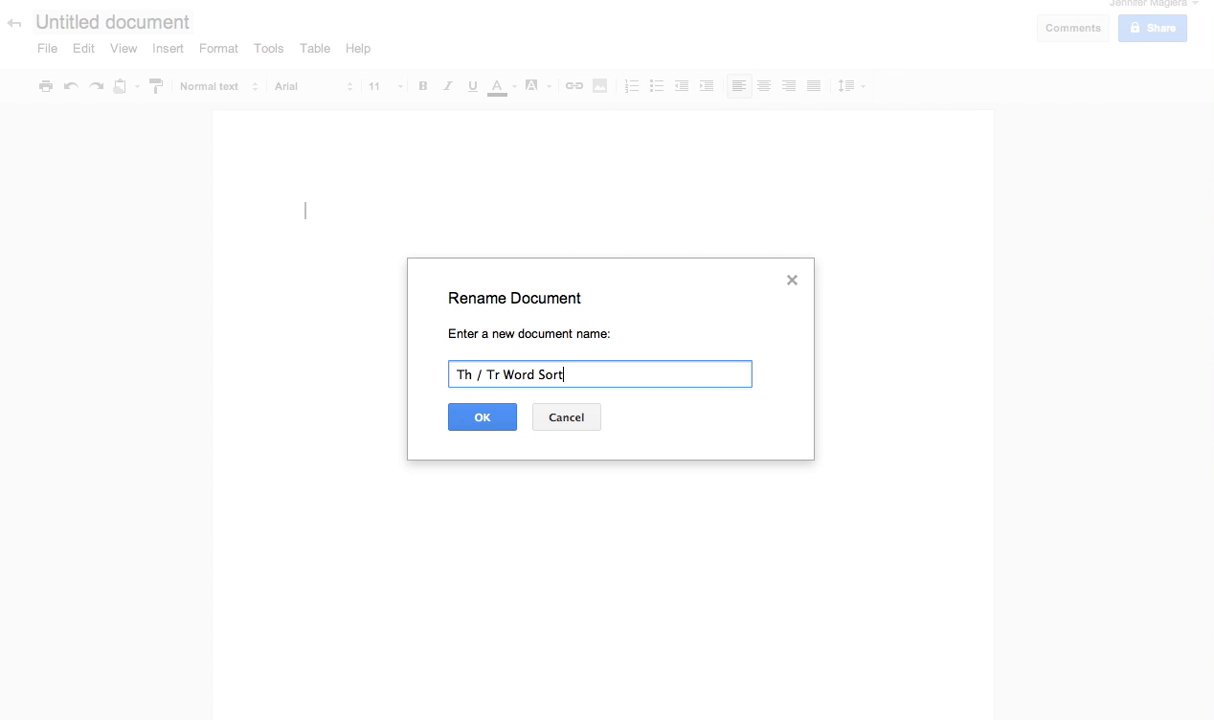
{"action": "left_click", "coordinate": [482, 418]}
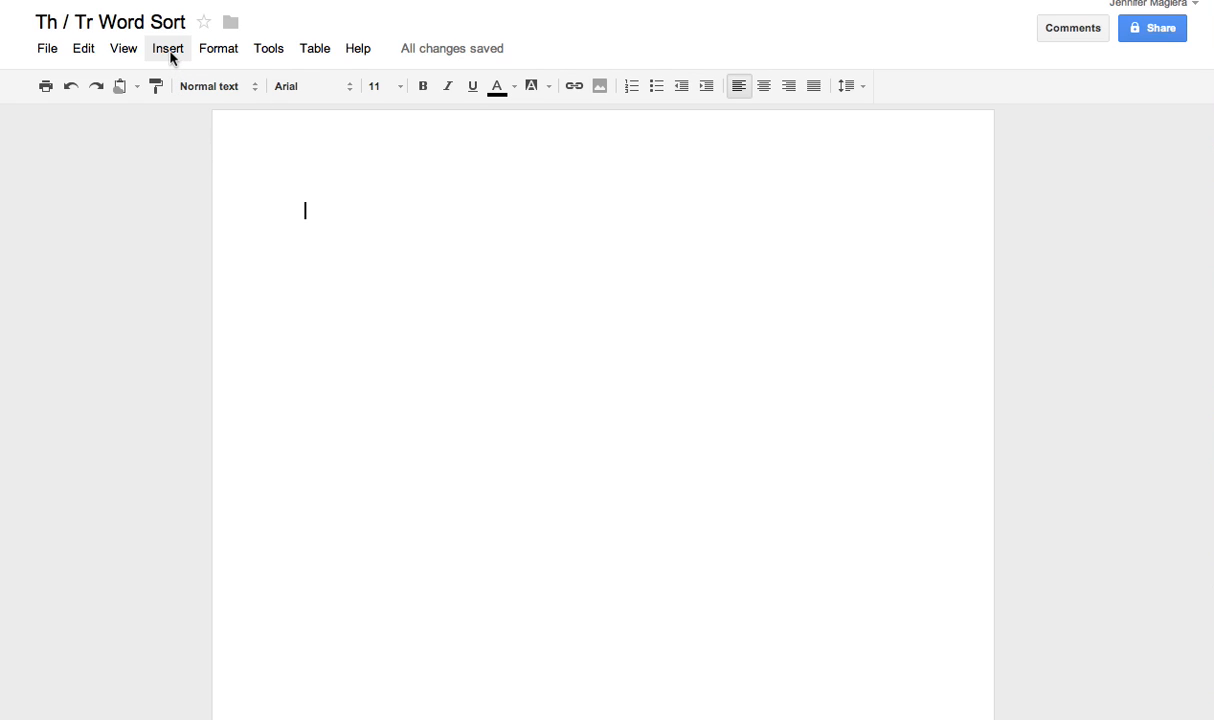
Step: Insert a new drawing into the document
{"action": "left_click", "coordinate": [168, 48]}
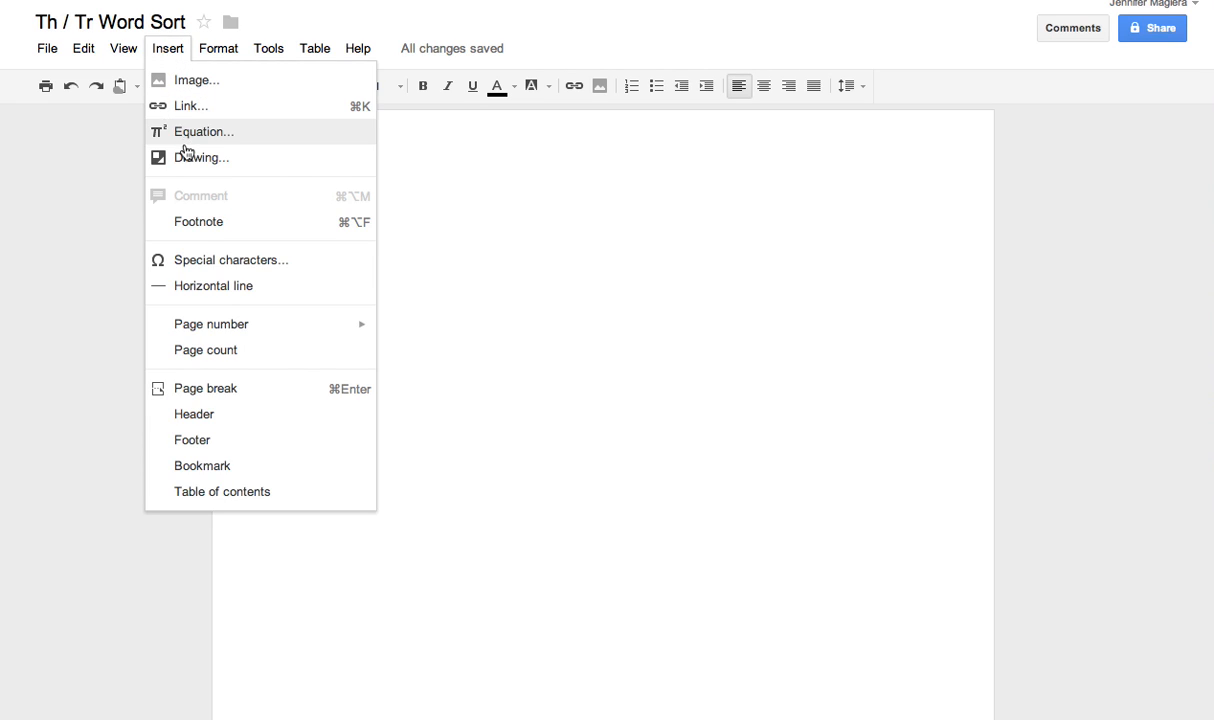
{"action": "left_click", "coordinate": [200, 156]}
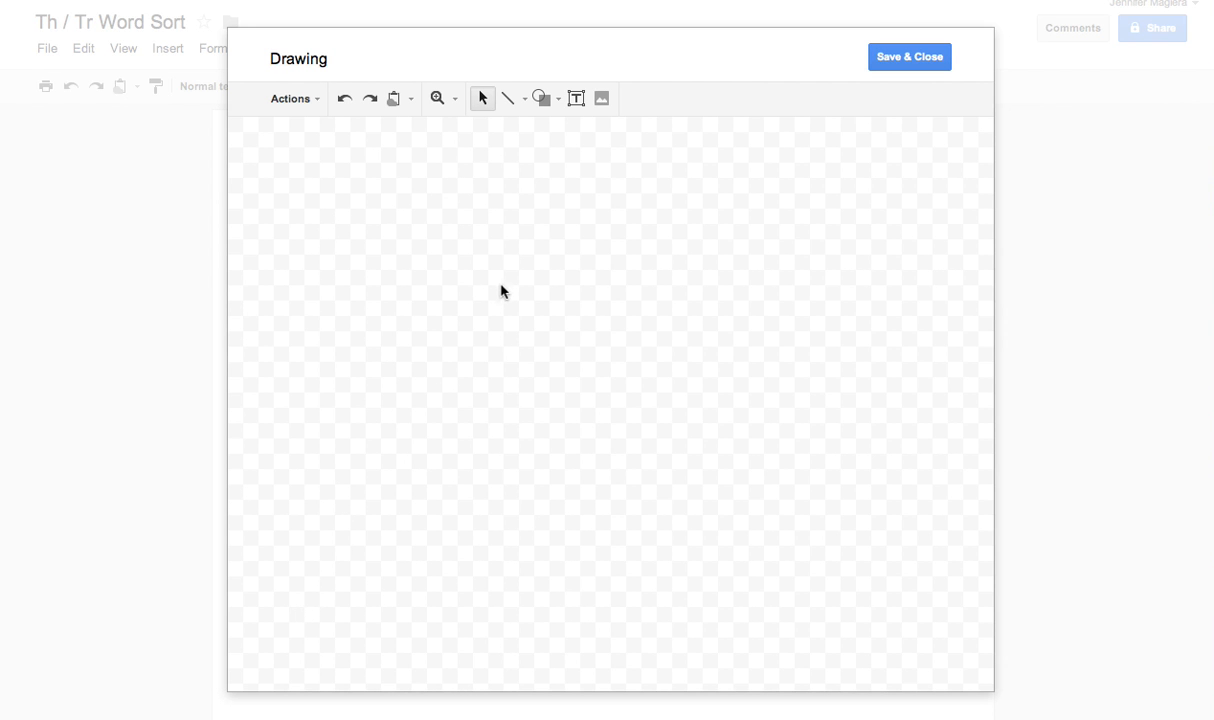
Step: Add text boxes for true, trust, think, trim and then along the bottom of the canvas
{"action": "left_click", "coordinate": [576, 98]}
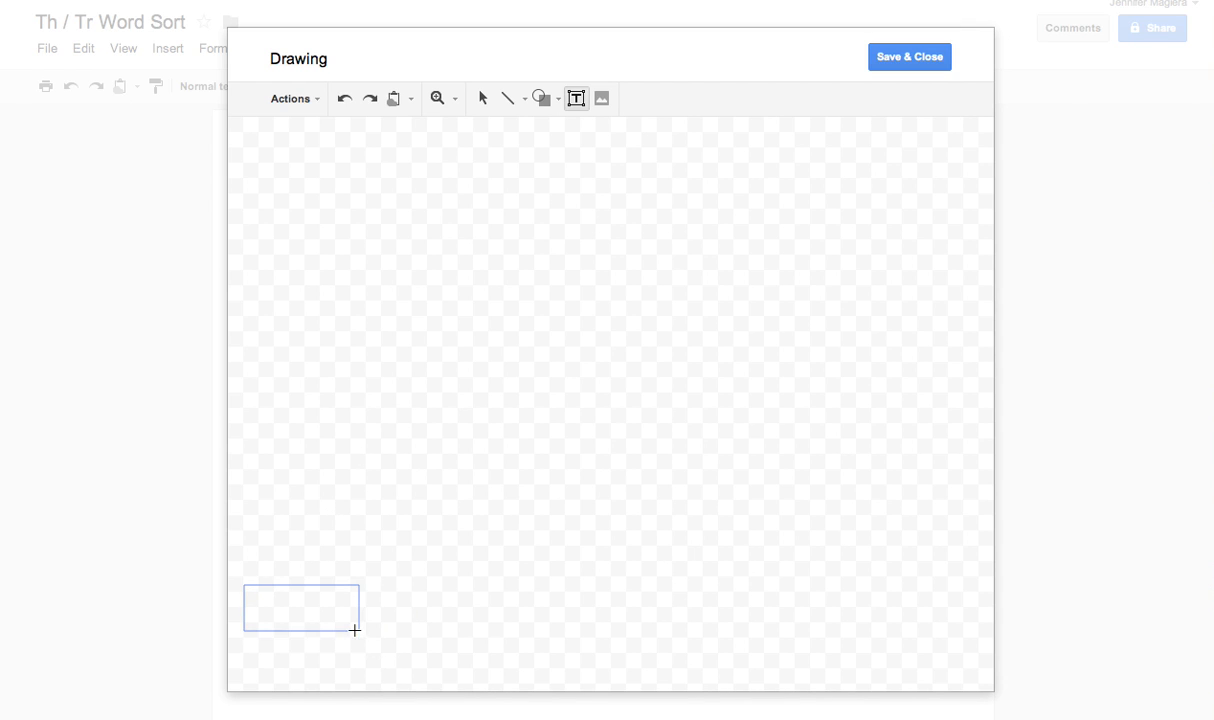
{"action": "type", "text": "true"}
{"action": "type", "text": "throw"}
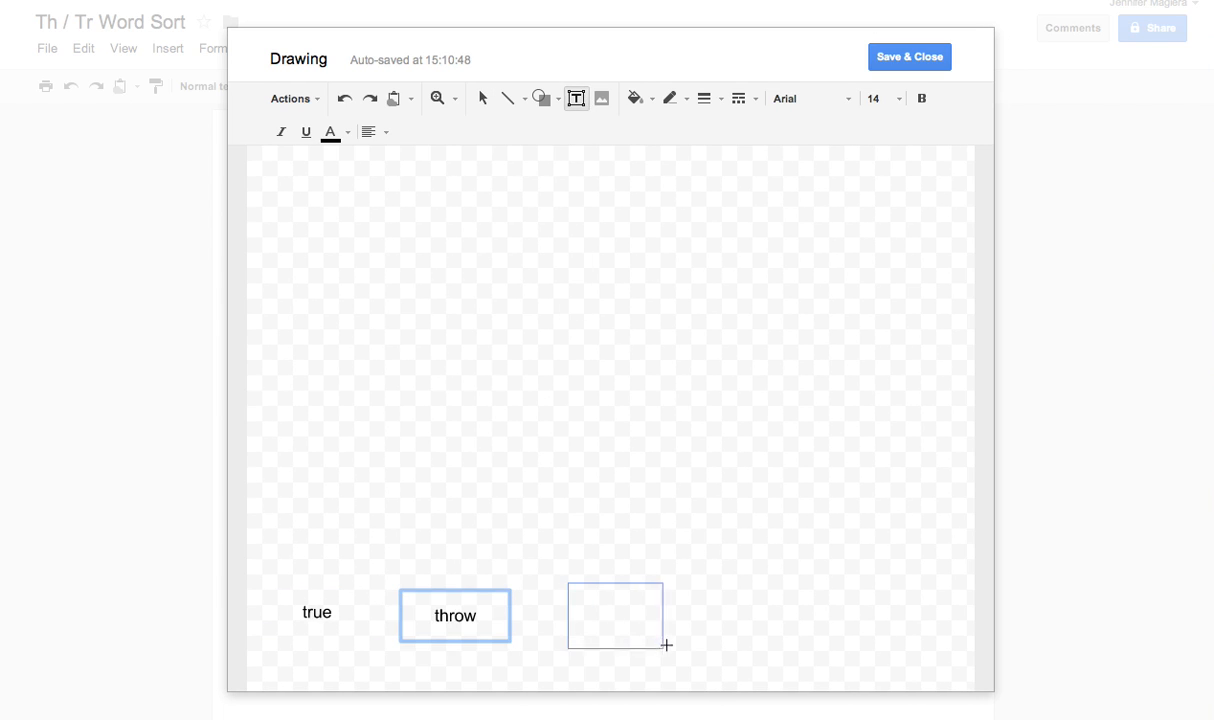
{"action": "type", "text": "trust"}
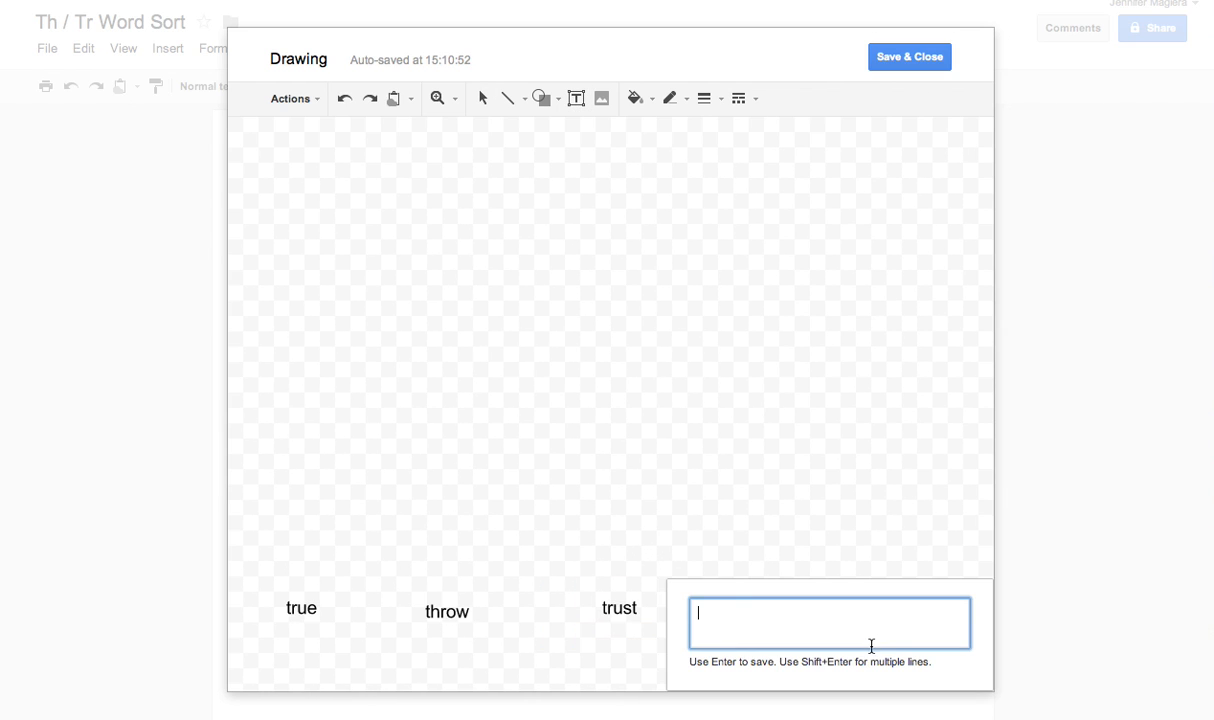
{"action": "type", "text": "think"}
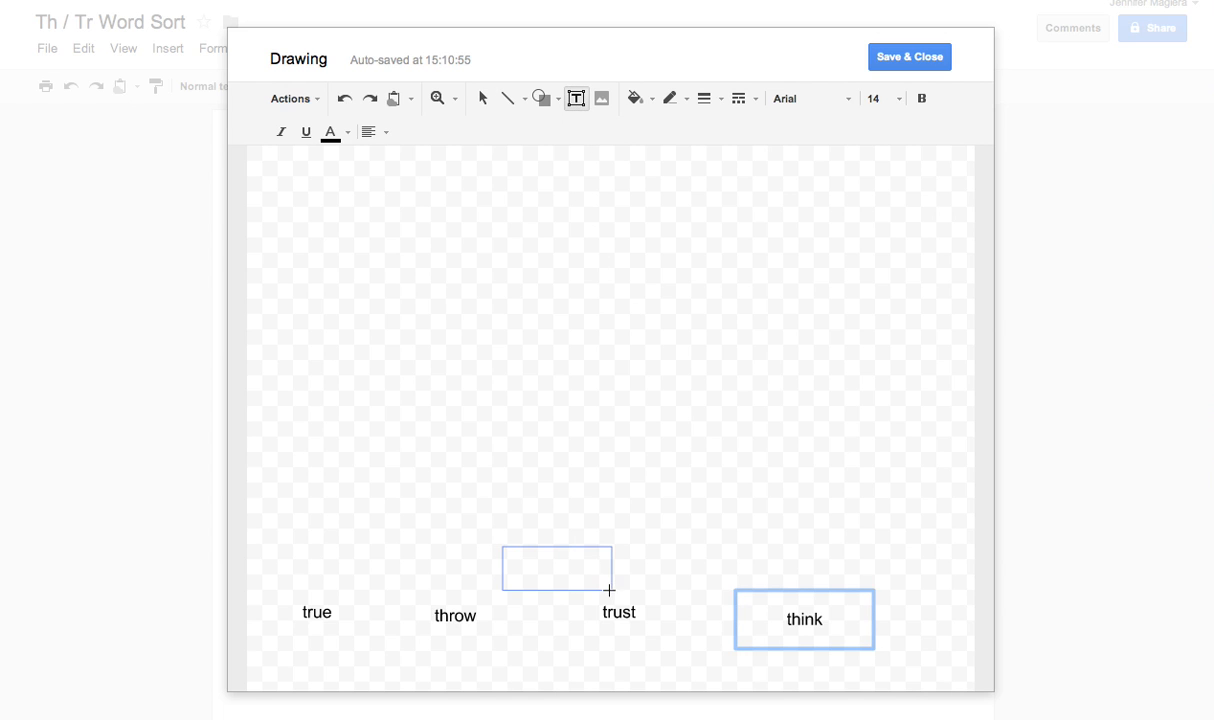
{"action": "type", "text": "trim"}
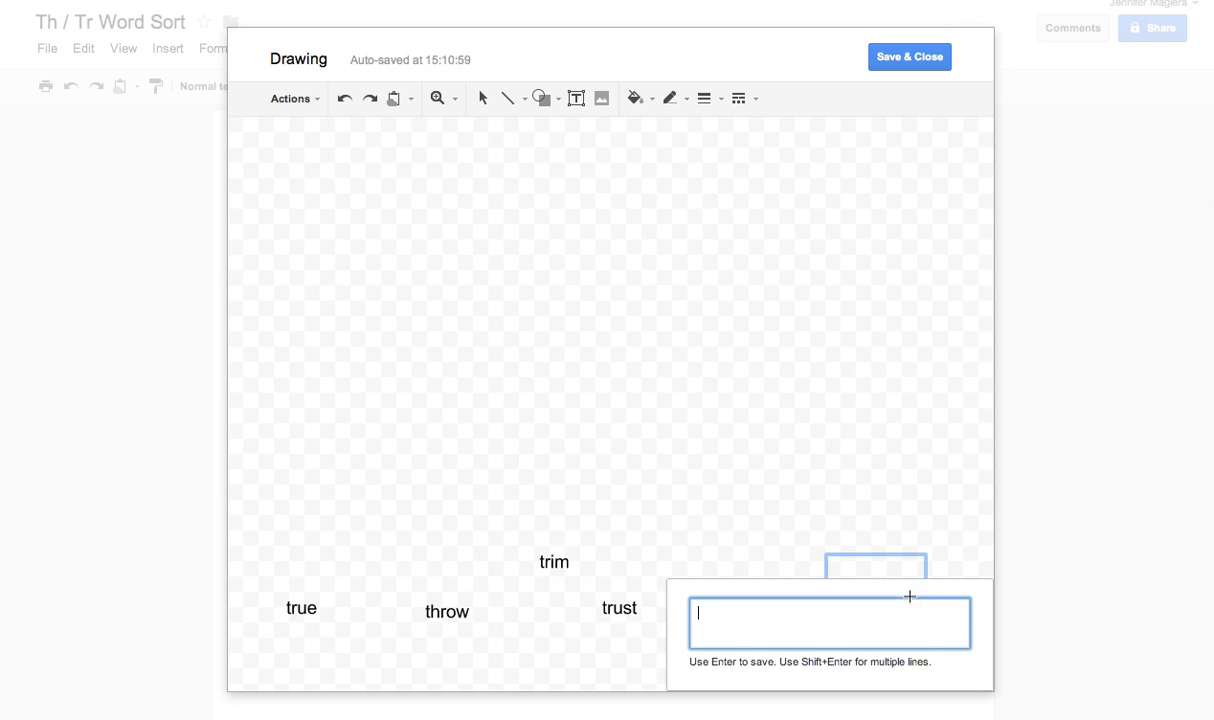
{"action": "type", "text": "then"}
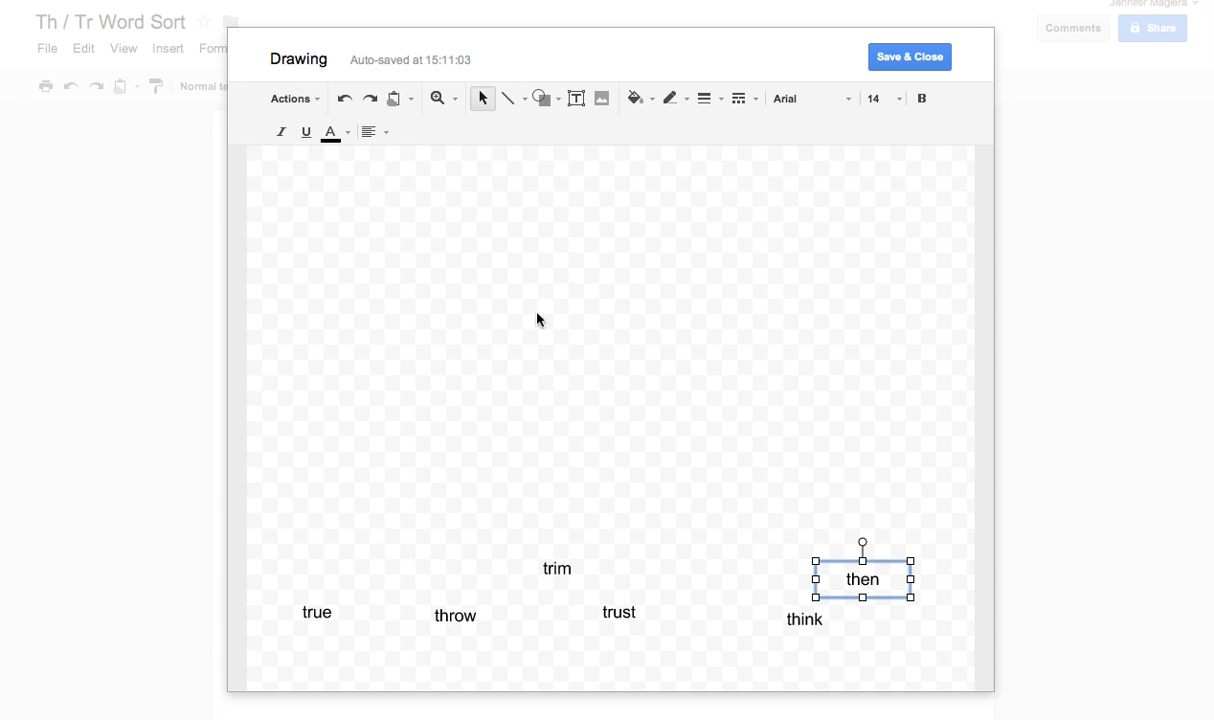
Step: Draw a straight horizontal line above the scattered words
{"action": "left_click", "coordinate": [522, 98]}
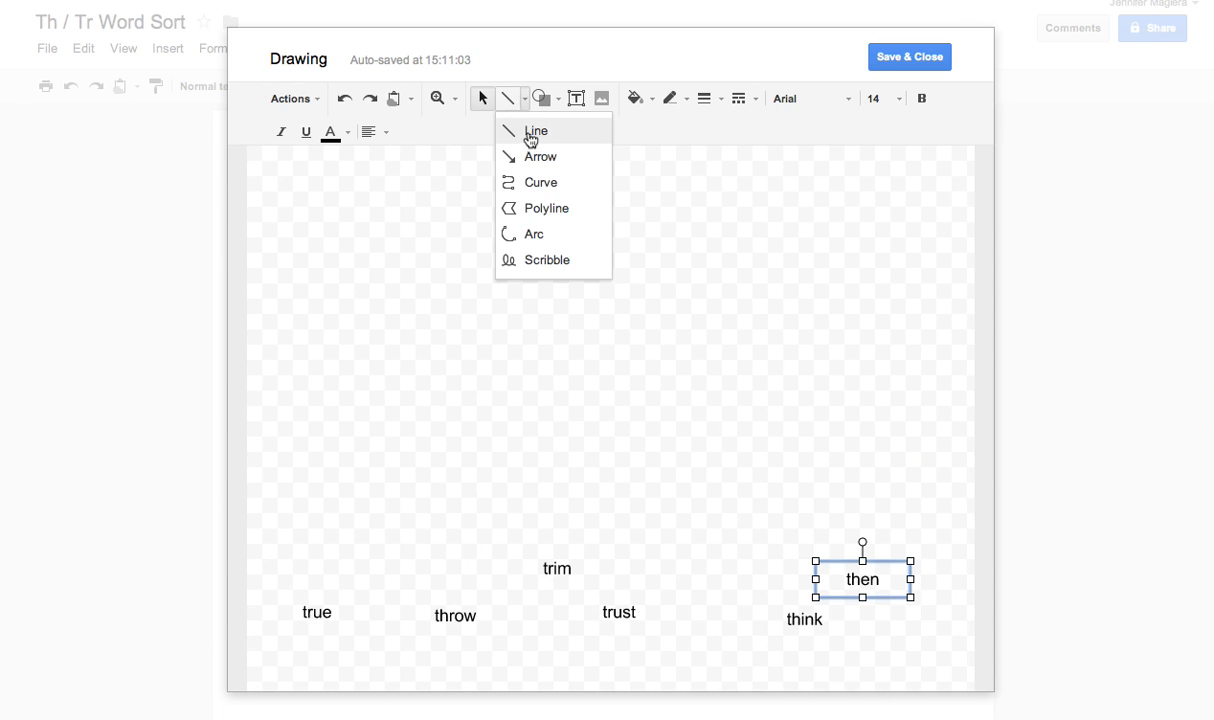
{"action": "left_click", "coordinate": [536, 132]}
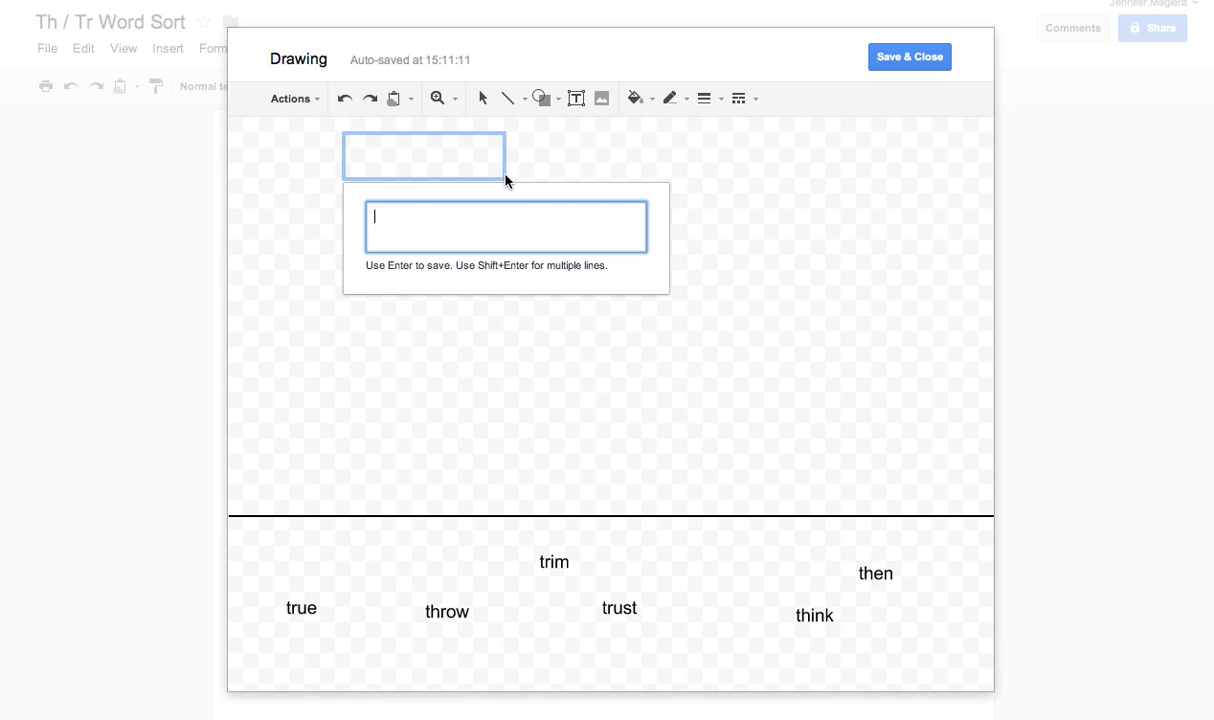
Step: Add 'tr-' and 'th-' heading text boxes above the dividing line
{"action": "type", "text": "header?"}
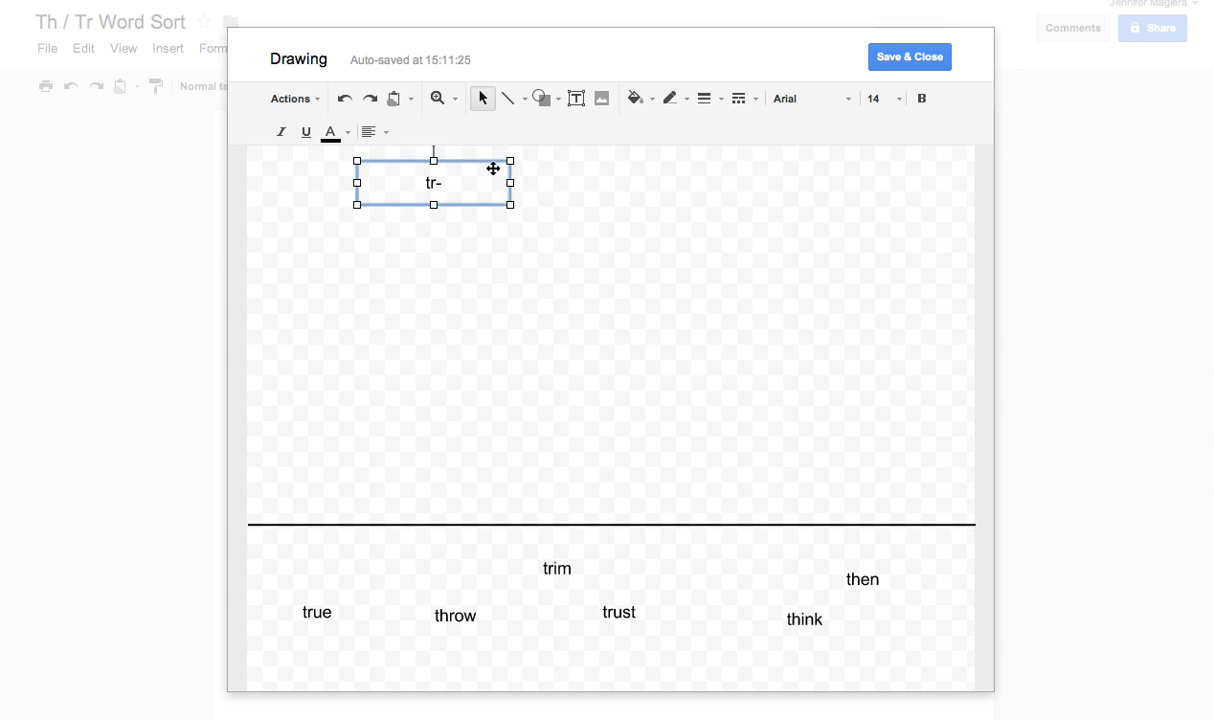
{"action": "mouse_move", "coordinate": [576, 98]}
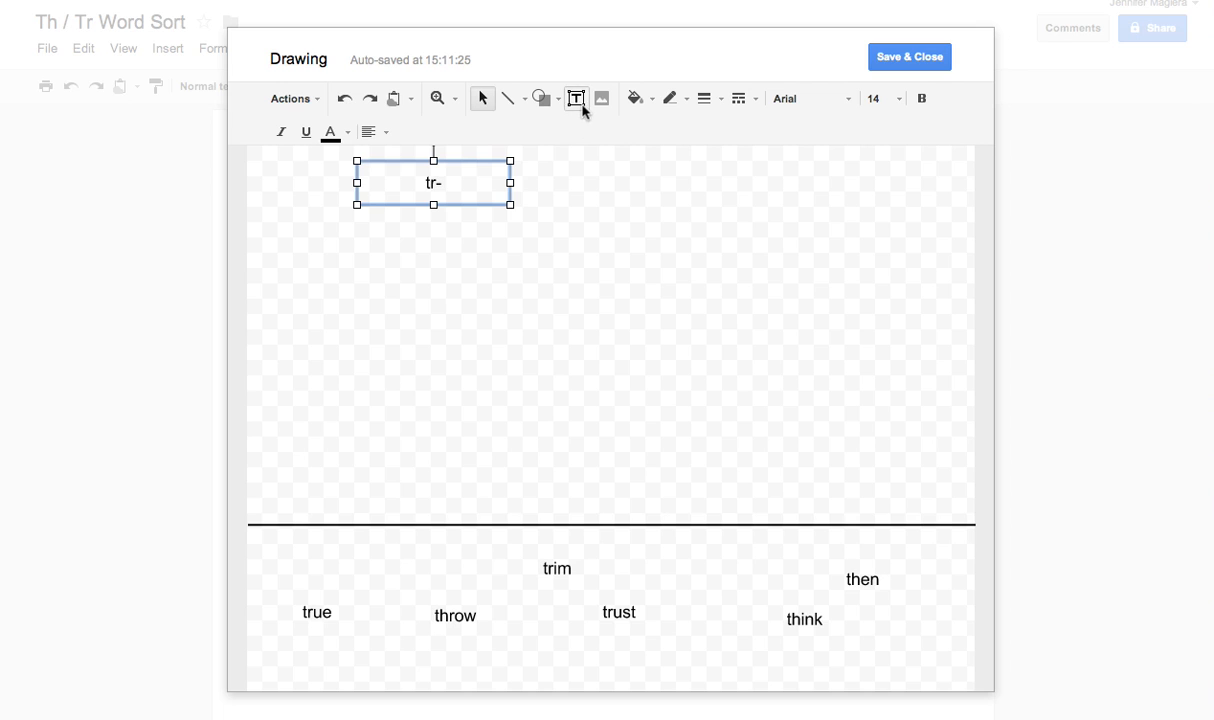
{"action": "left_click_drag", "start_coordinate": [714, 168], "coordinate": [868, 212]}
{"action": "type", "text": "th-"}
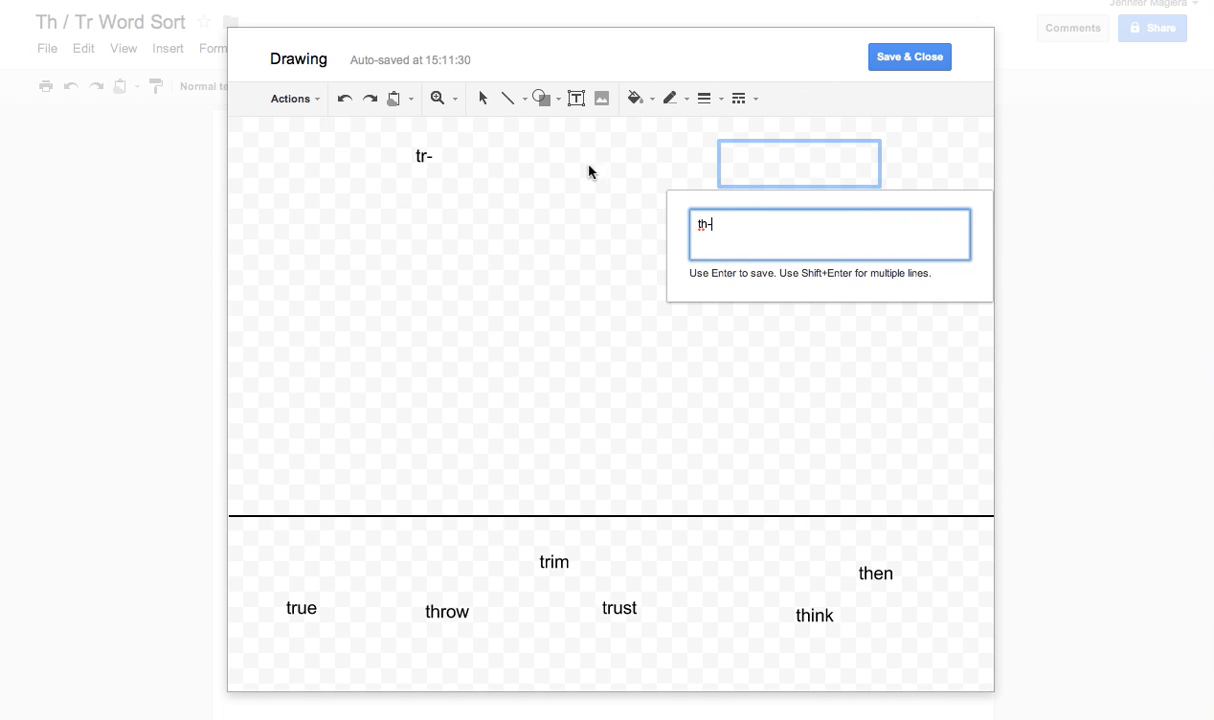
{"action": "key", "text": "Return"}
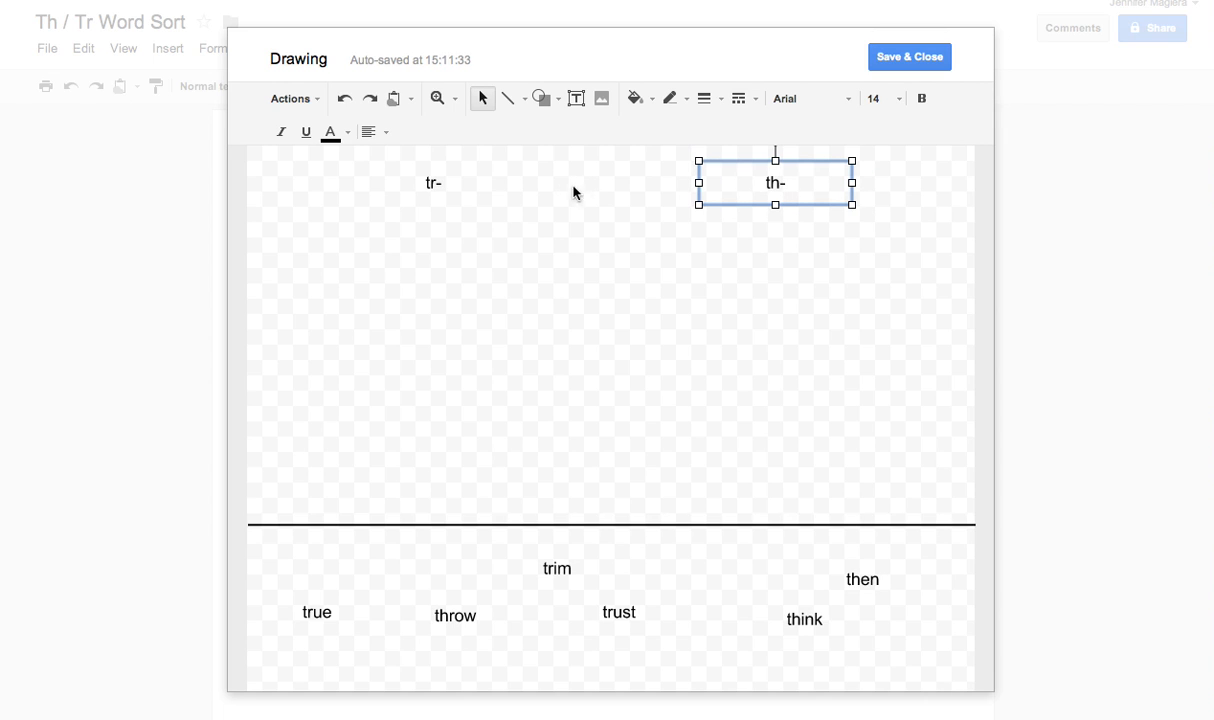
Step: Colour the th- label blue and the tr- label red
{"action": "left_click", "coordinate": [332, 132]}
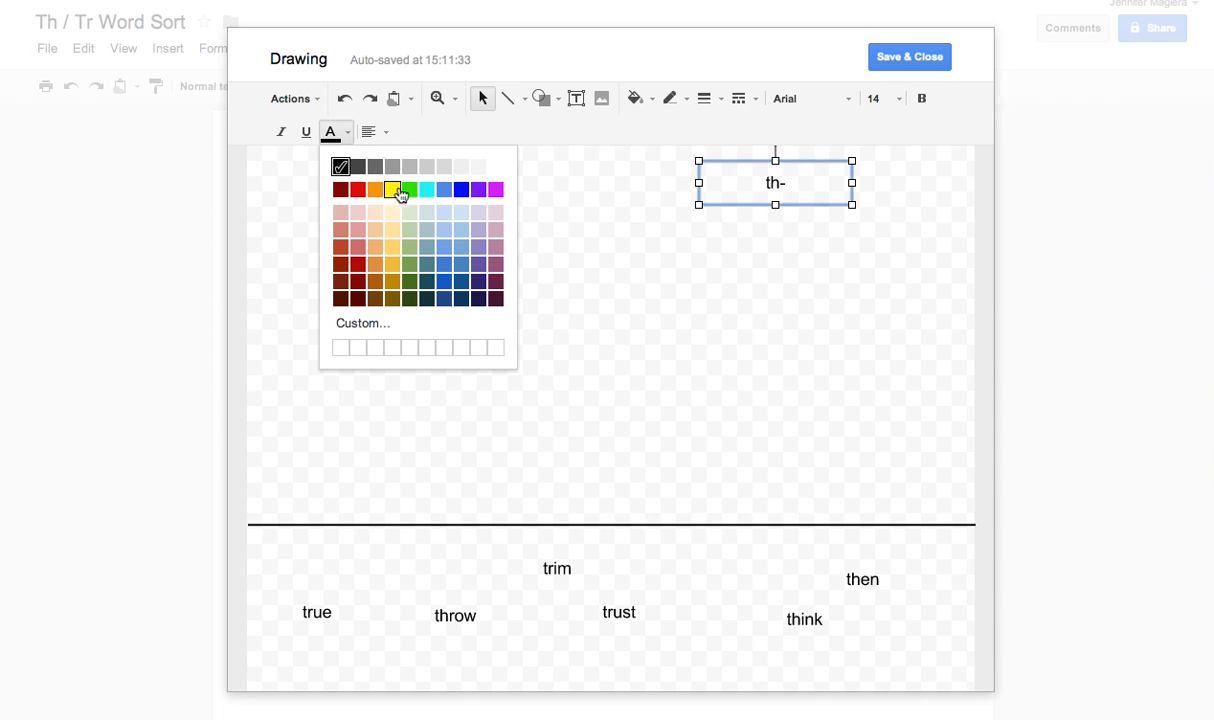
{"action": "left_click", "coordinate": [444, 188]}
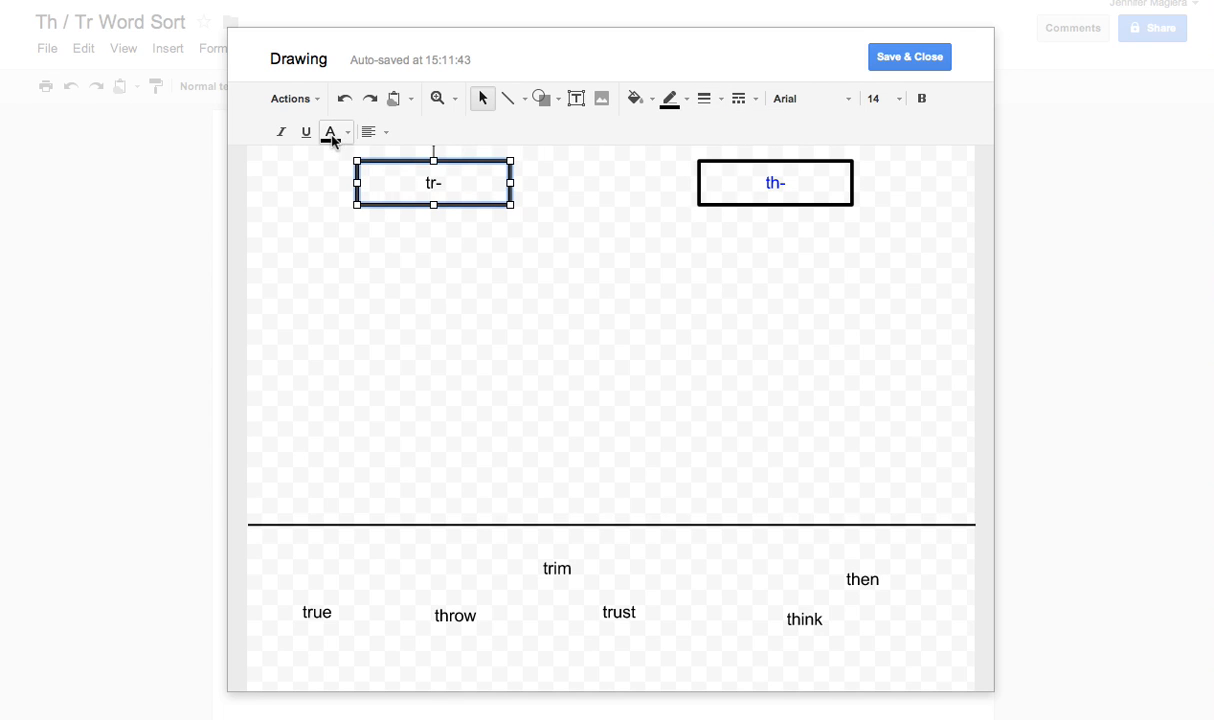
{"action": "left_click", "coordinate": [330, 132]}
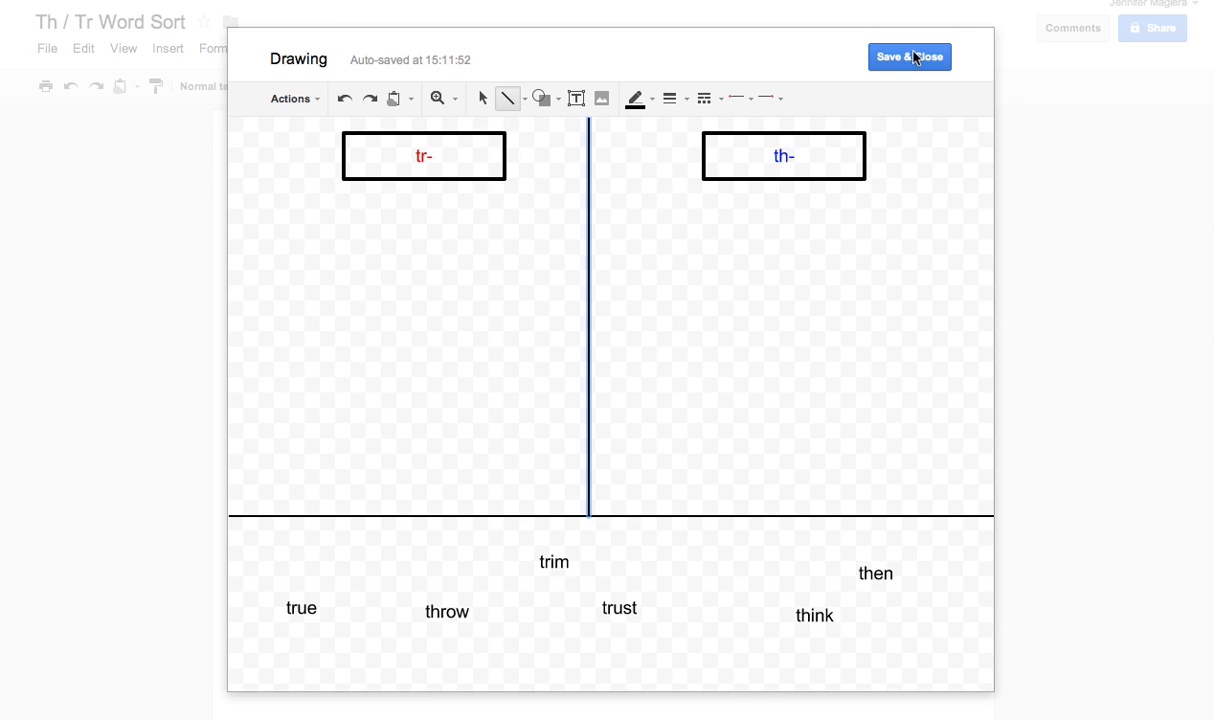
Step: Save the drawing into the document and bring up its sharing settings
{"action": "left_click", "coordinate": [908, 56]}
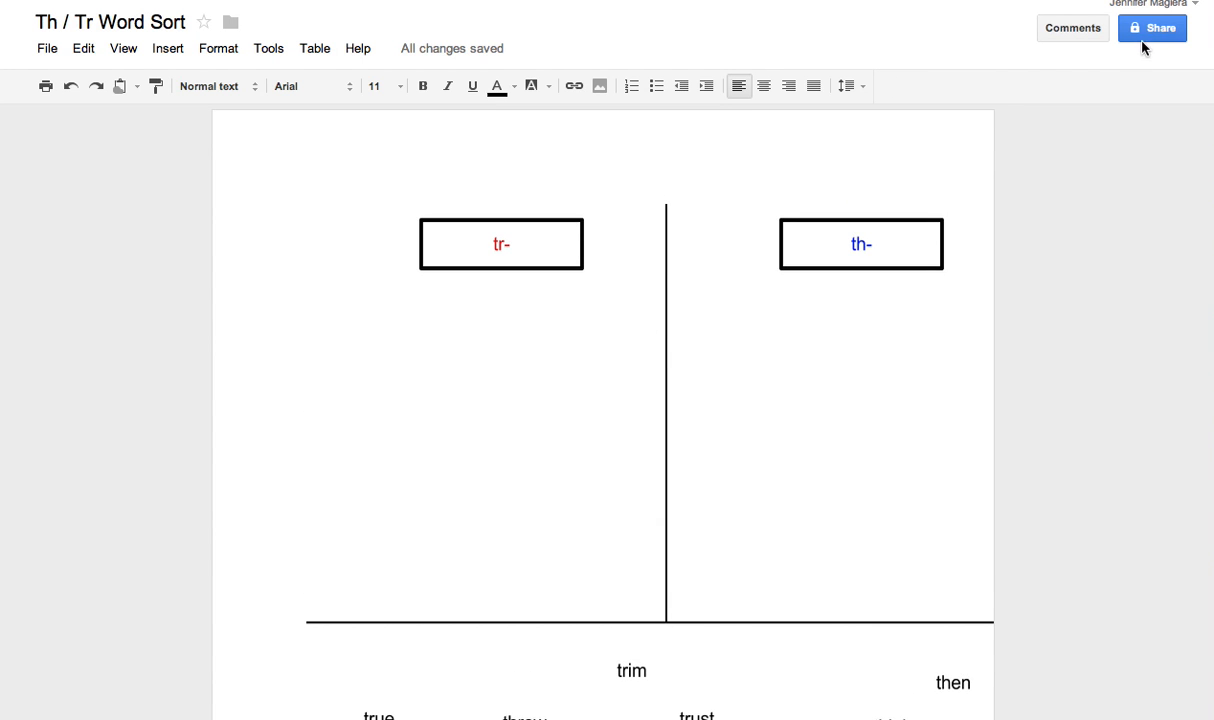
{"action": "left_click", "coordinate": [1152, 28]}
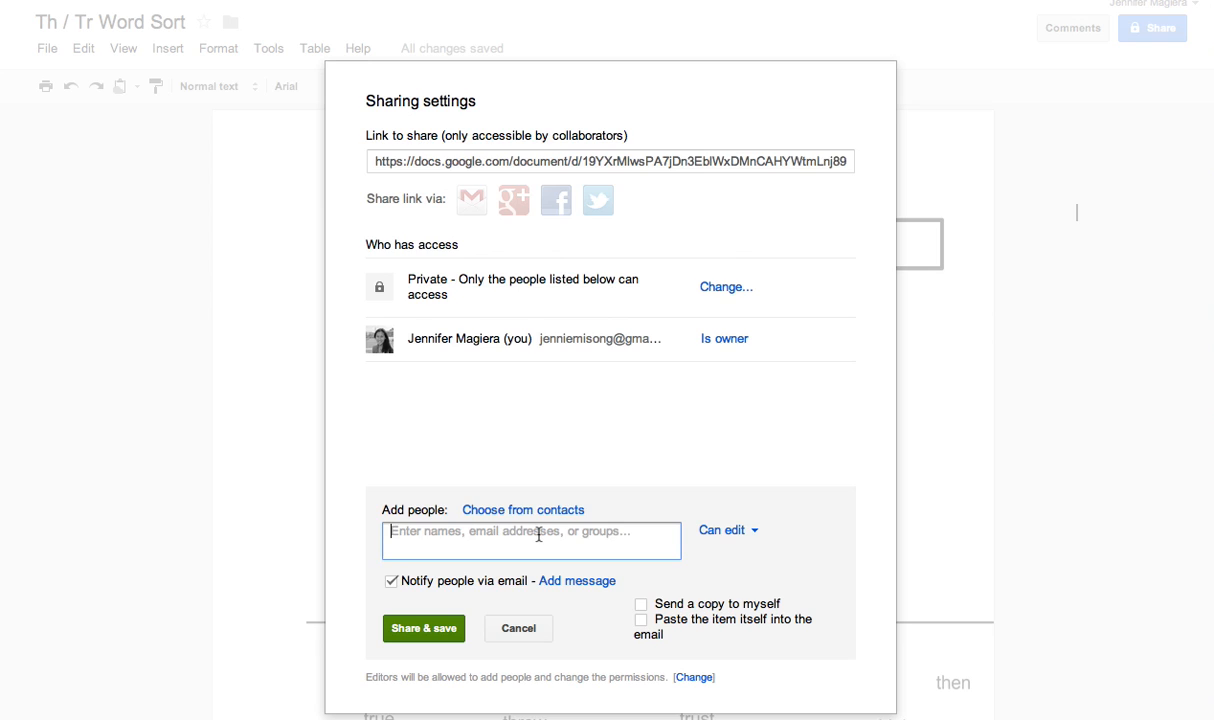
Step: Enter 'class 31' then cancel the sharing settings without sharing
{"action": "type", "text": "class 31"}
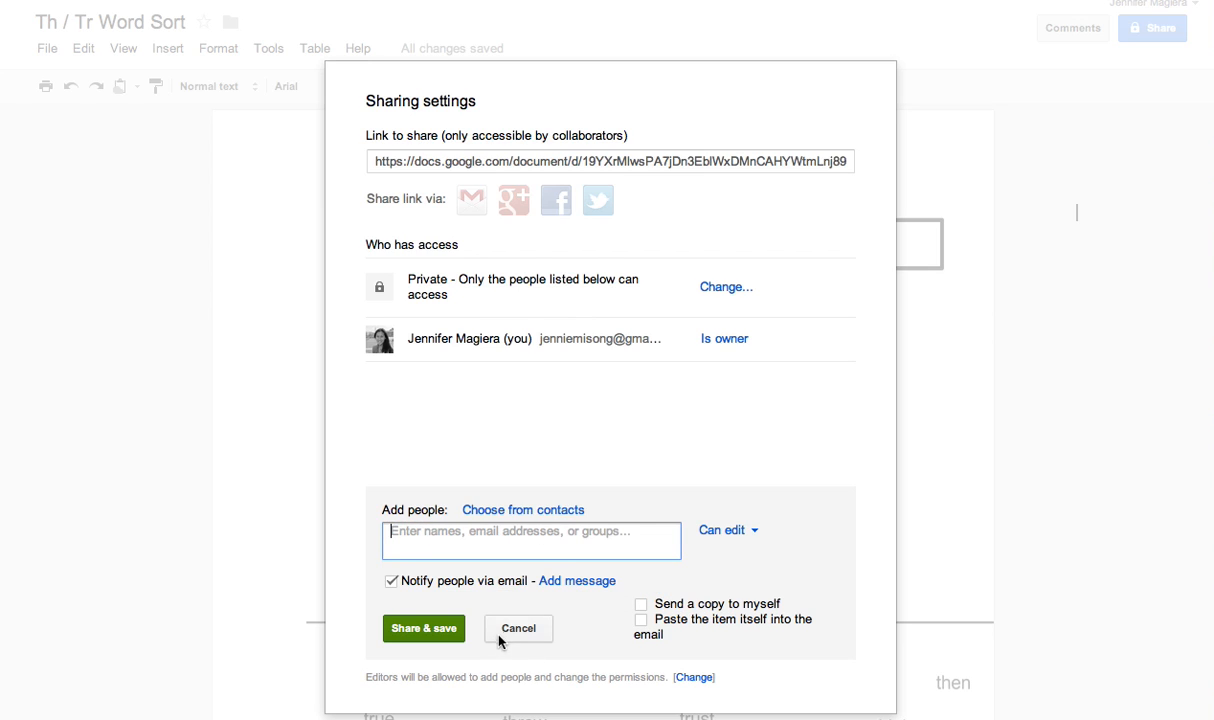
{"action": "left_click", "coordinate": [518, 628]}
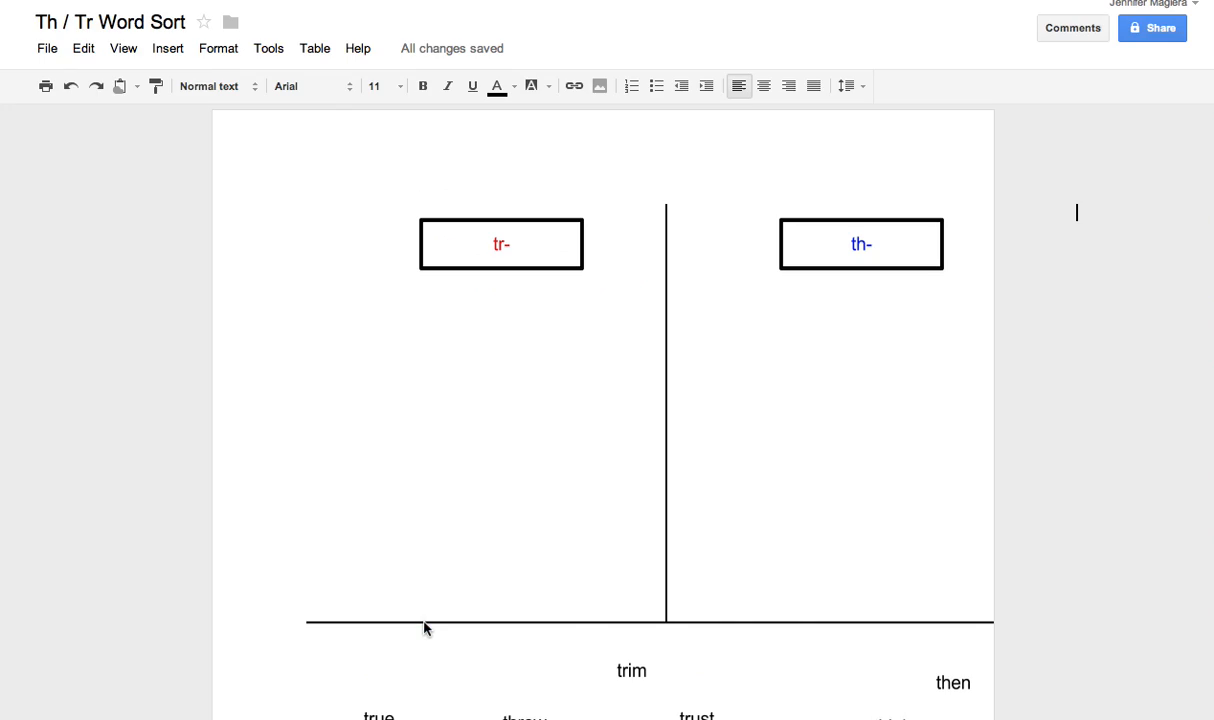
{"action": "mouse_move", "coordinate": [412, 216]}
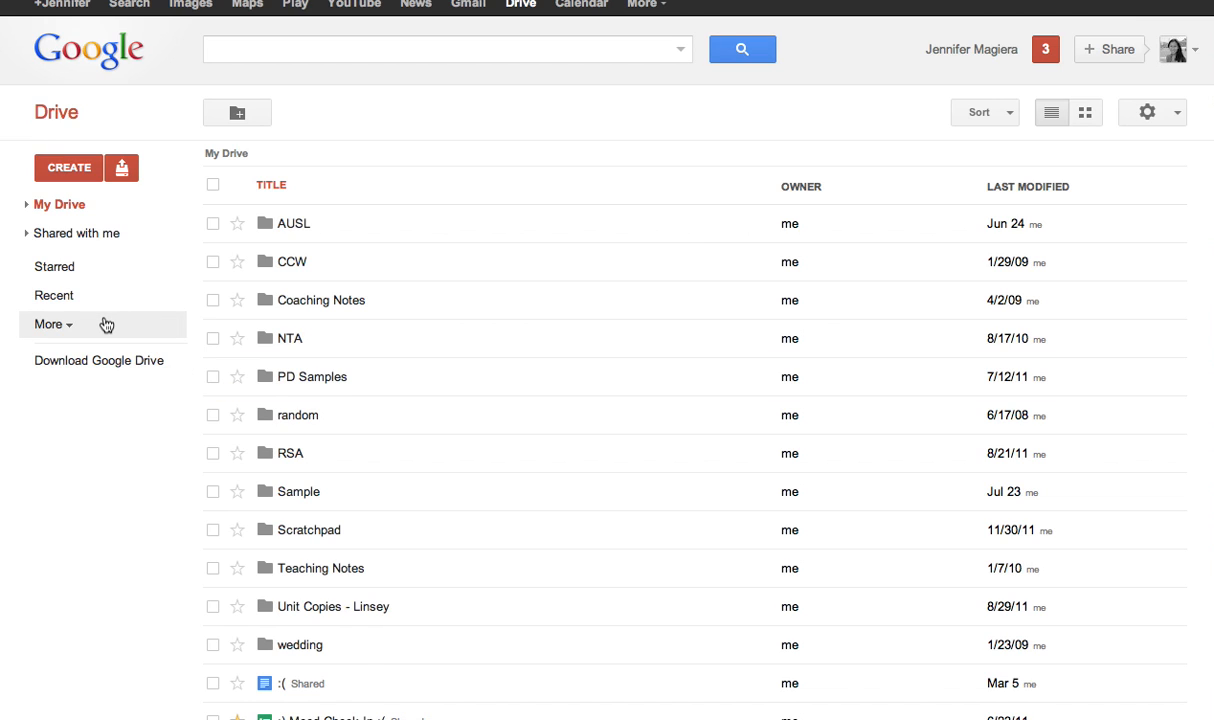
{"action": "left_click", "coordinate": [48, 324]}
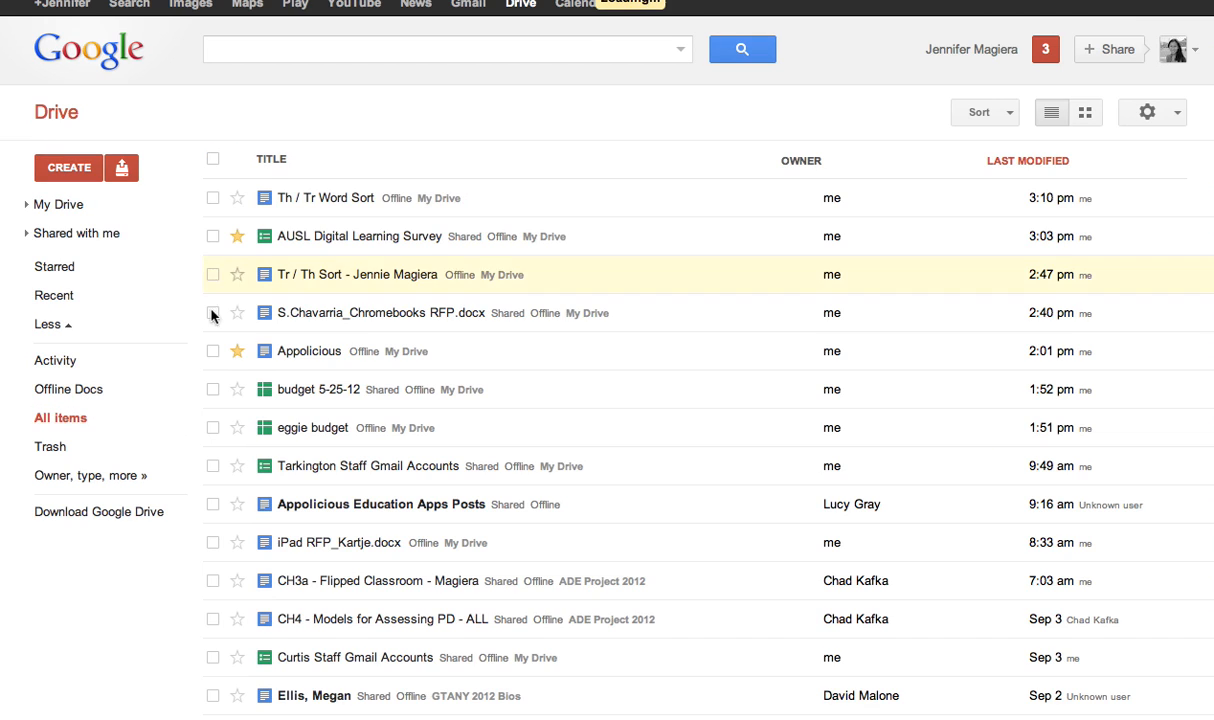
{"action": "double_click", "coordinate": [338, 198]}
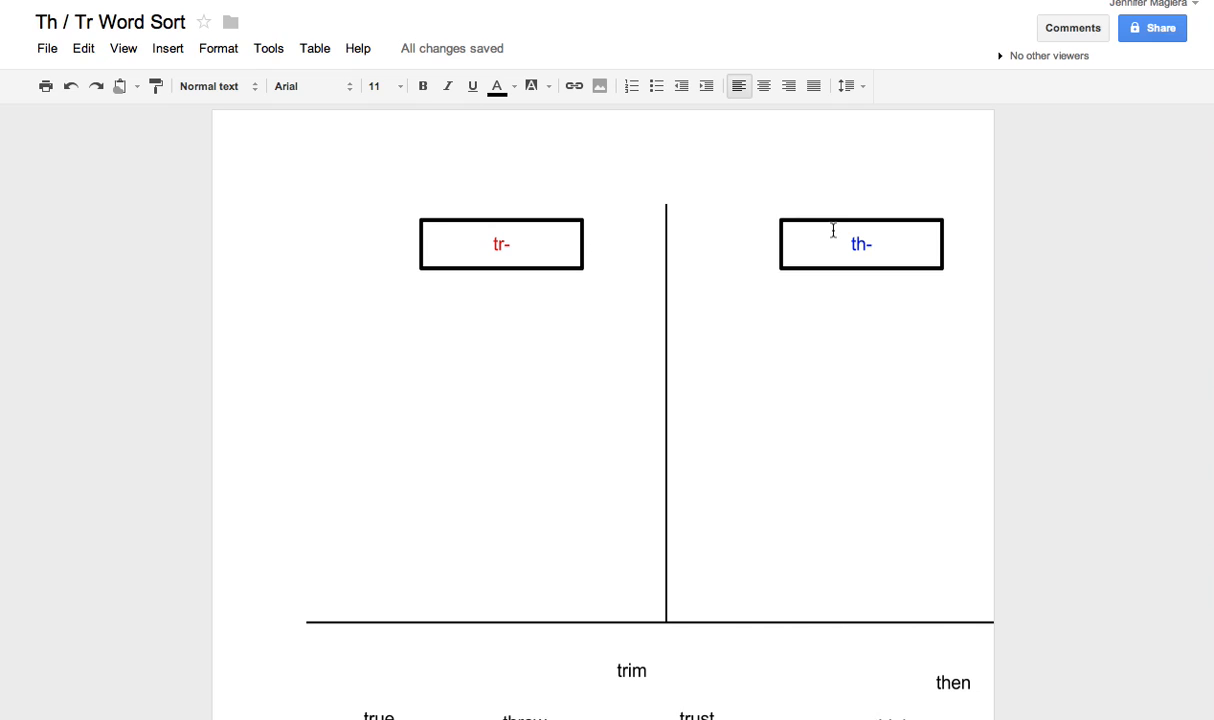
{"action": "mouse_move", "coordinate": [676, 348]}
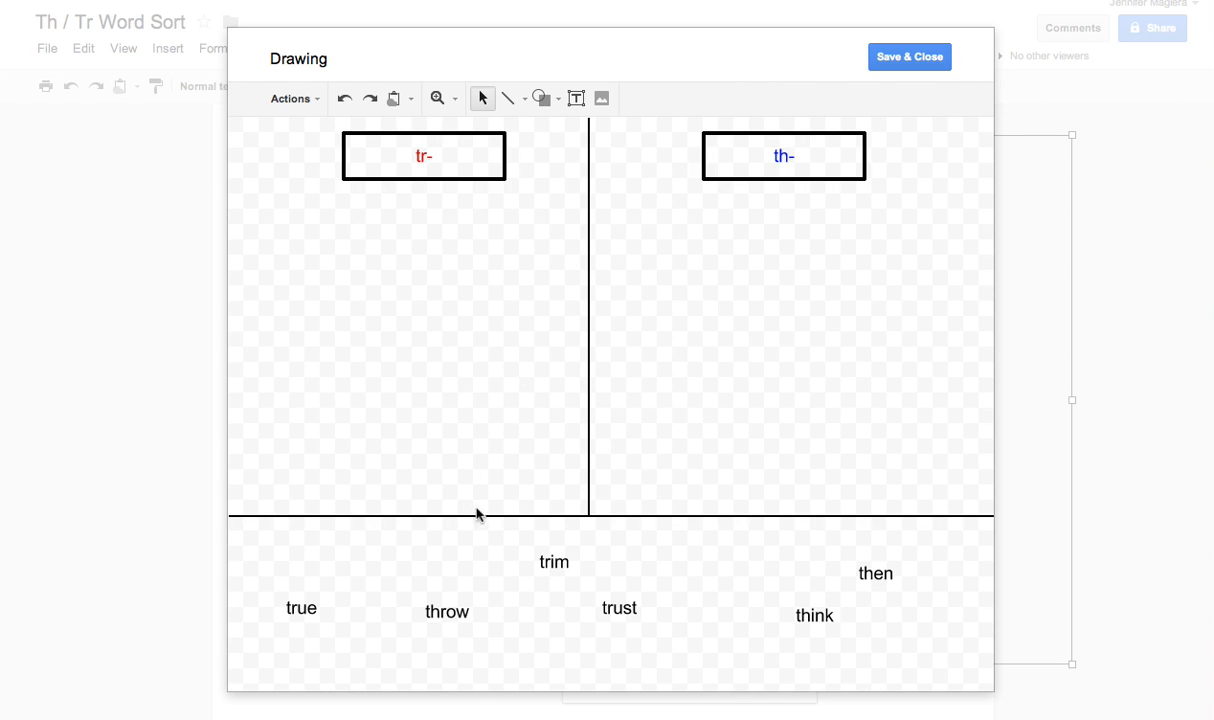
Step: Drag the words under their tr- or th- columns, 'then' below think, and save the drawing
{"action": "left_click", "coordinate": [554, 560]}
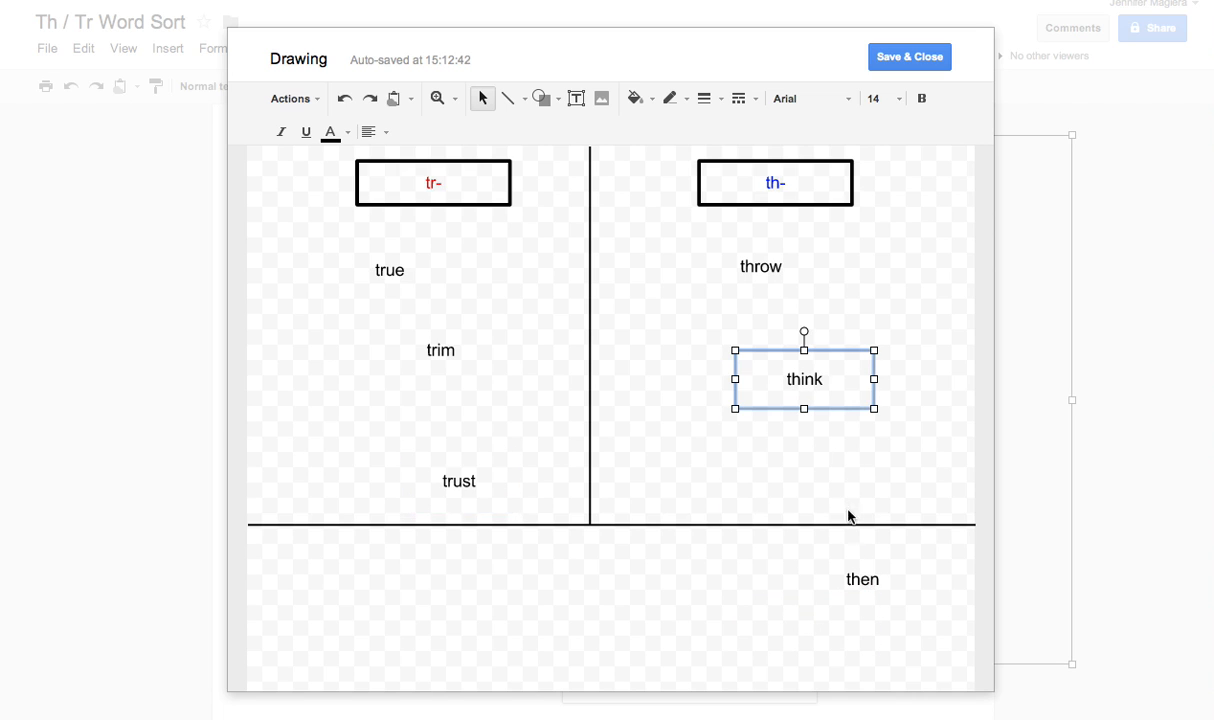
{"action": "left_click_drag", "start_coordinate": [862, 580], "coordinate": [760, 456]}
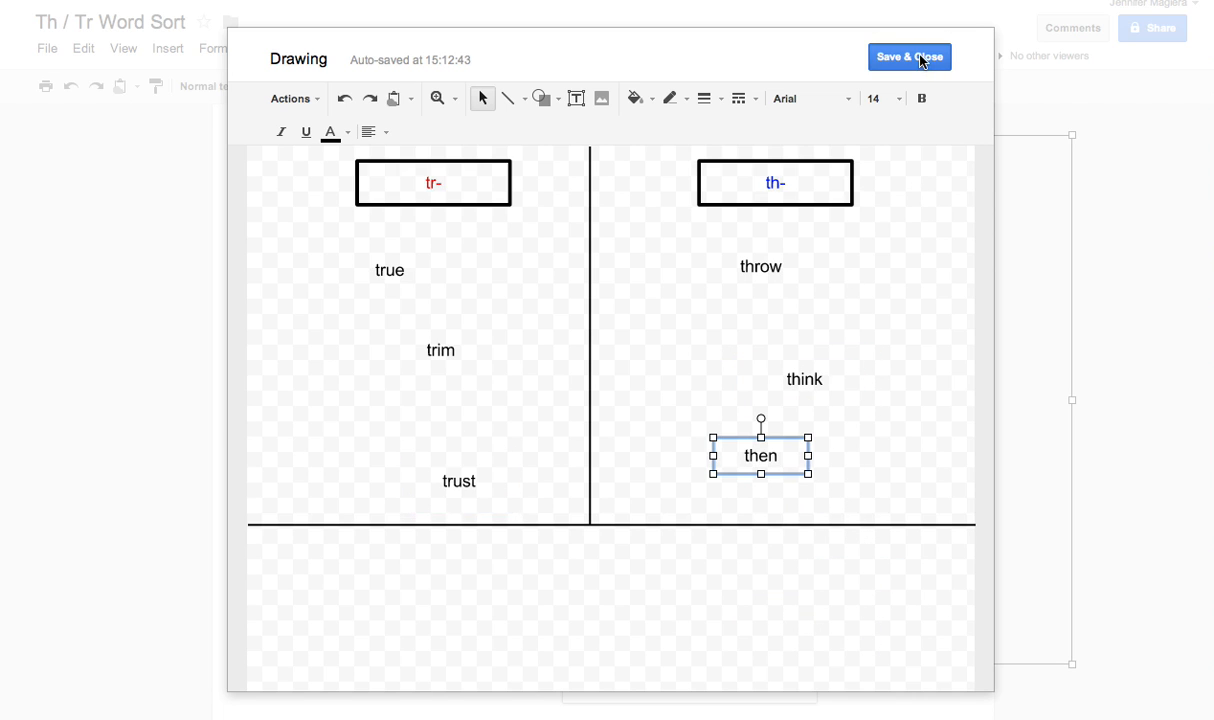
{"action": "left_click", "coordinate": [908, 56]}
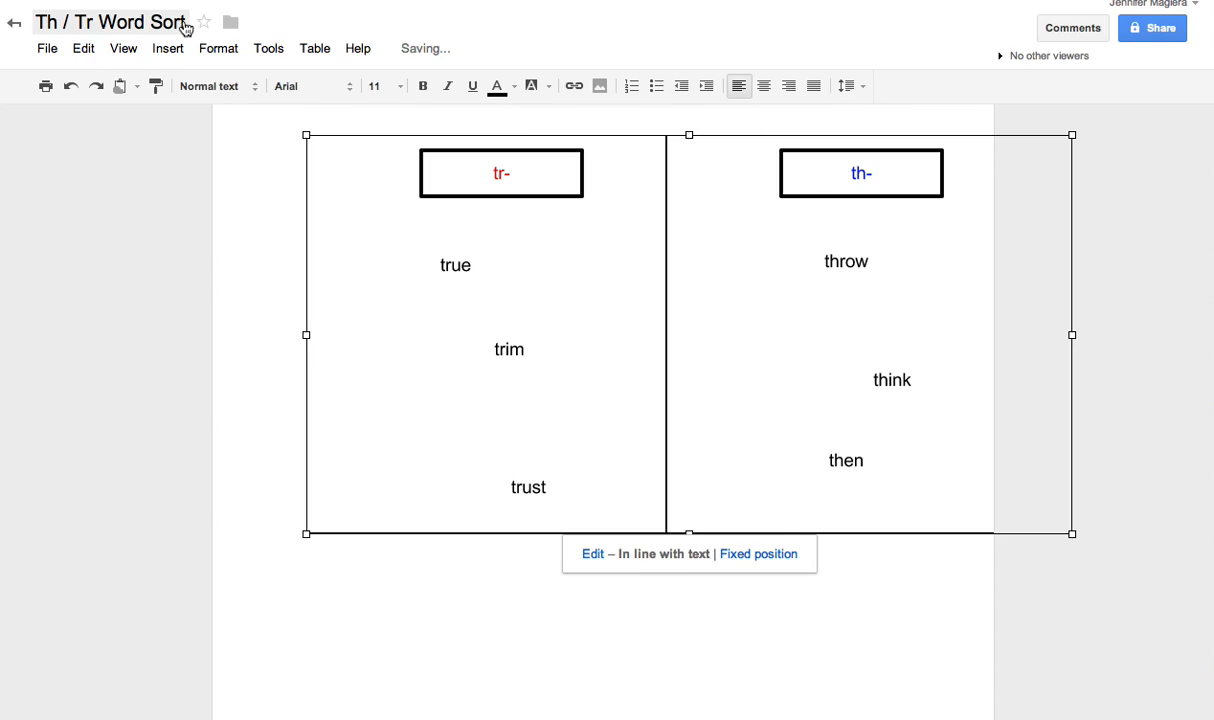
Step: Rename the document, appending 'Jennie Magiera' to the title
{"action": "left_click", "coordinate": [112, 20]}
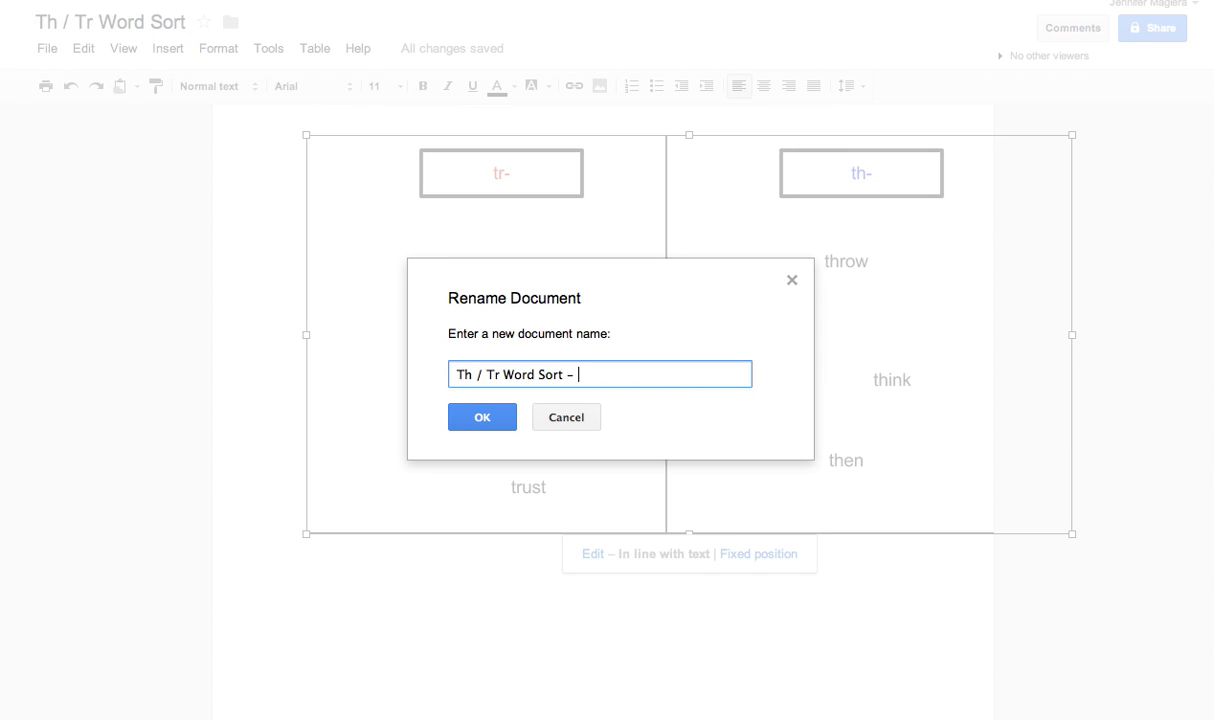
{"action": "type", "text": "Jennie Magiera"}
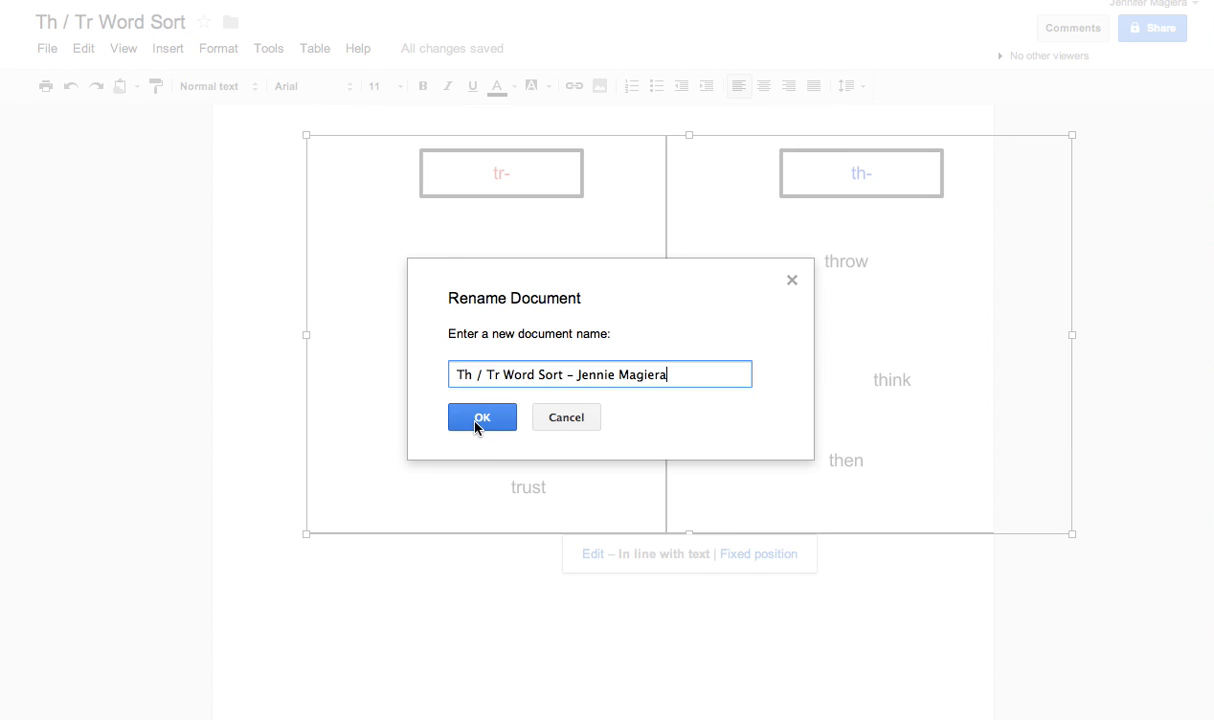
{"action": "left_click", "coordinate": [480, 418]}
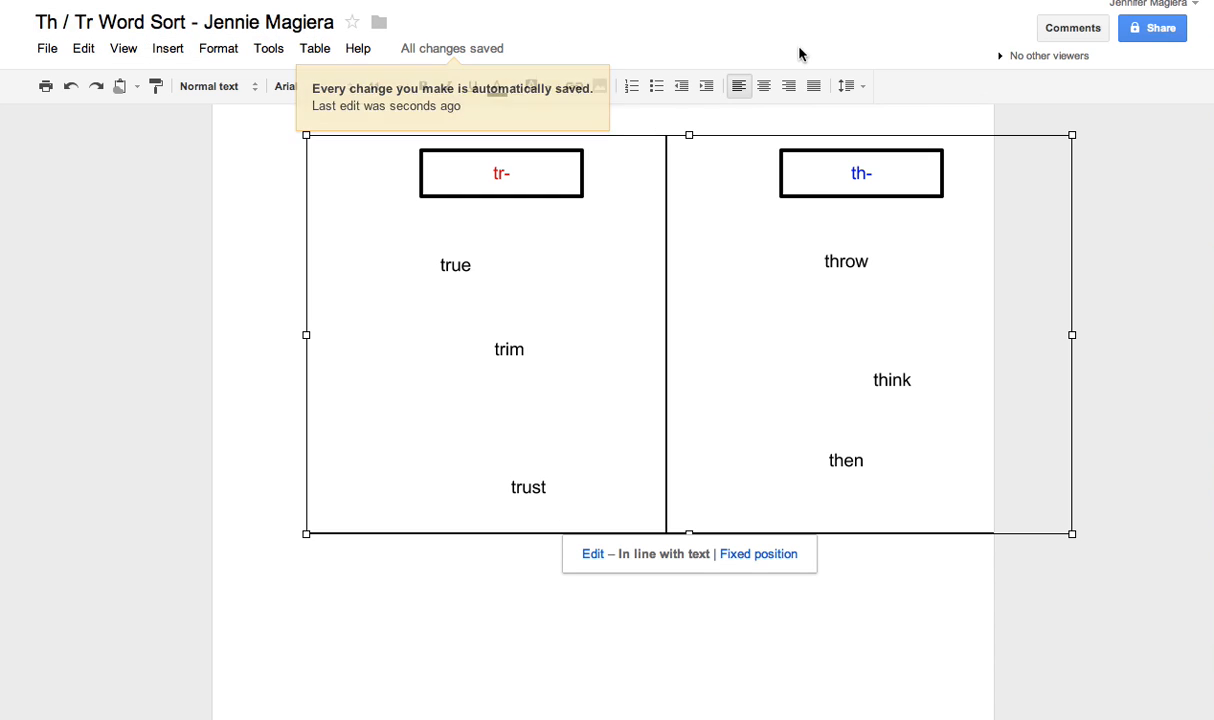
Step: Enter 'ms. lang' in the sharing settings and close them
{"action": "left_click", "coordinate": [1152, 28]}
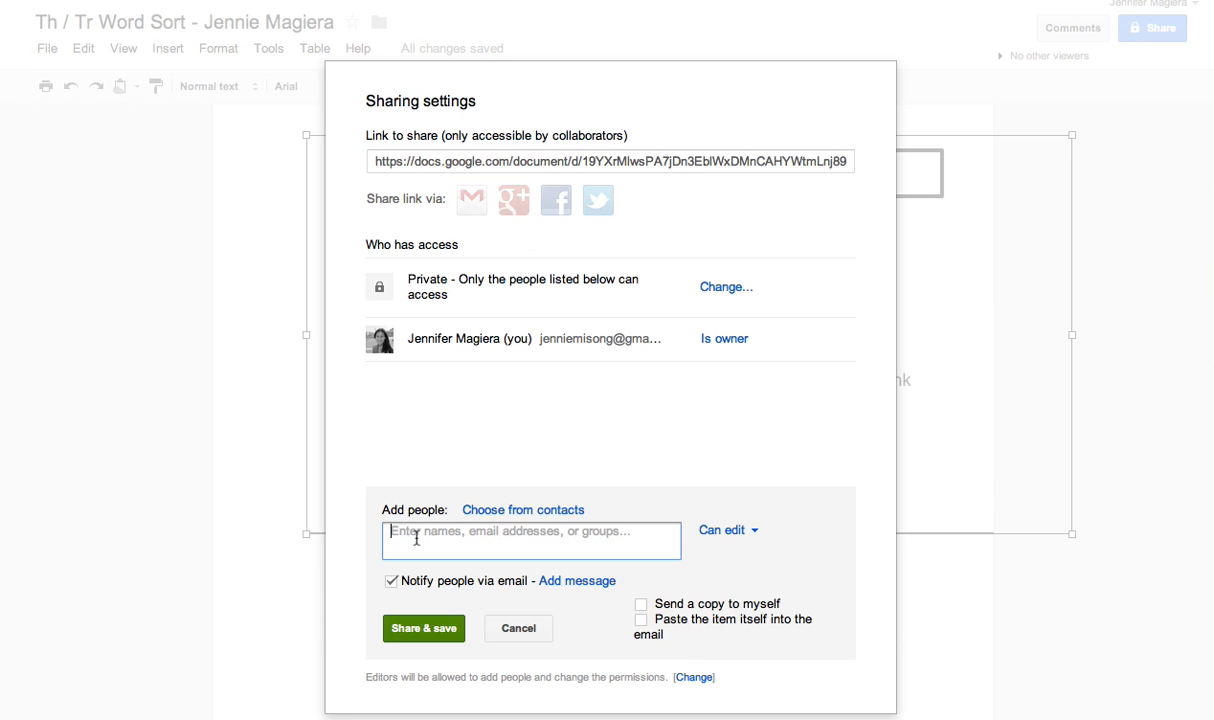
{"action": "type", "text": "ms."}
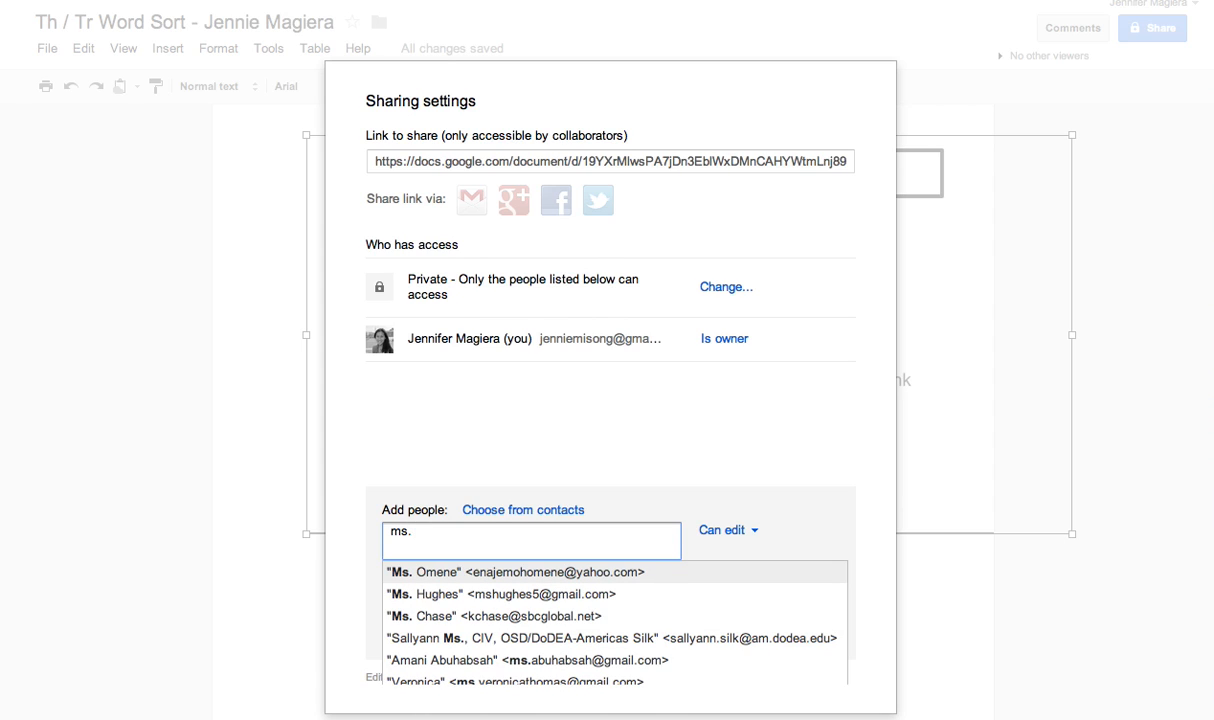
{"action": "type", "text": "lang"}
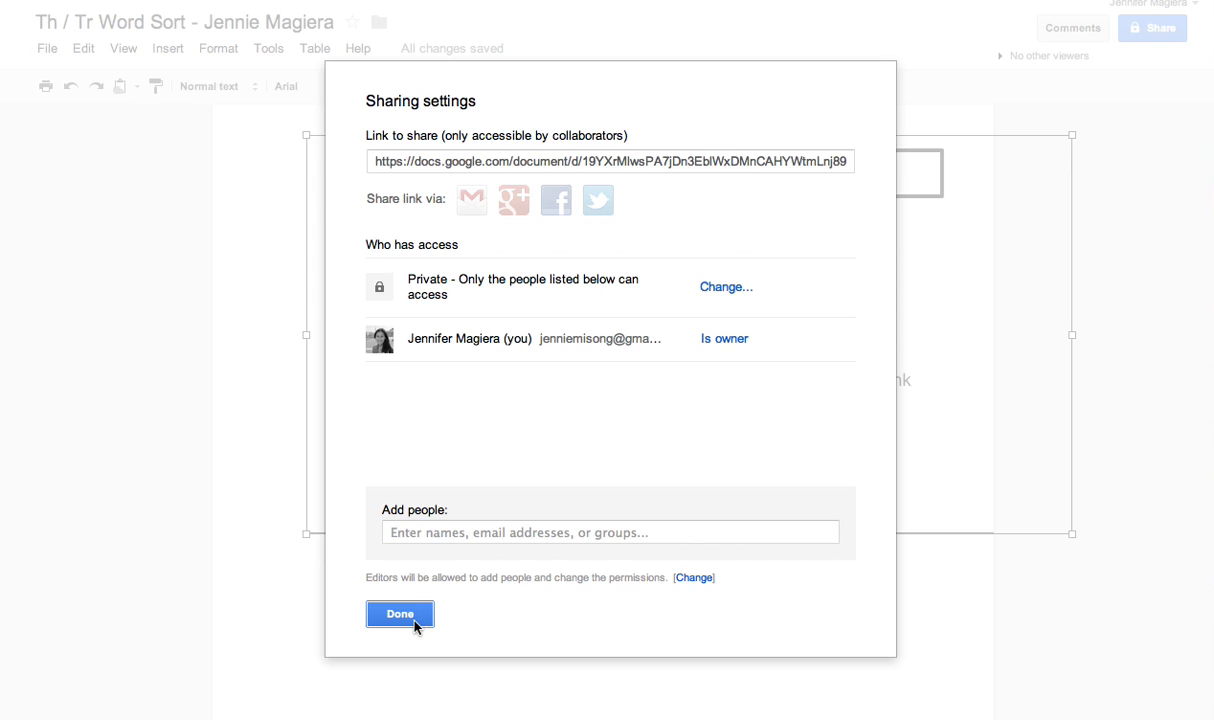
{"action": "left_click", "coordinate": [400, 612]}
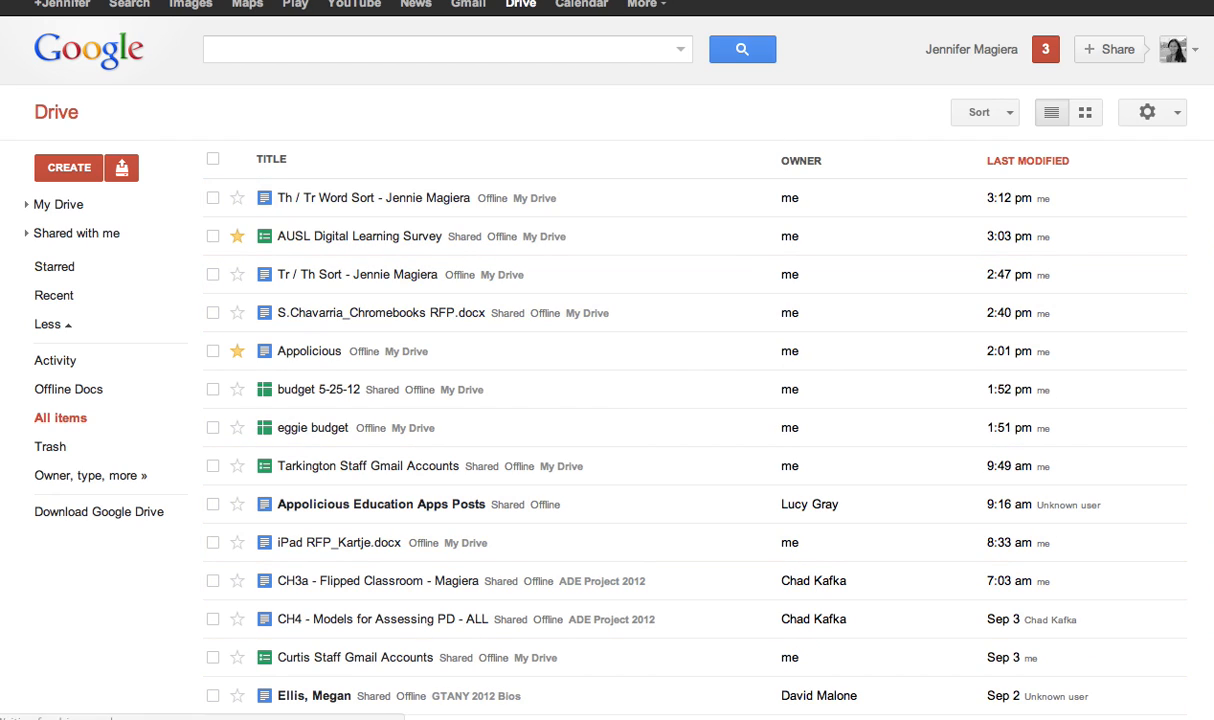
Step: Reopen the renamed word sort from Drive and select its drawing
{"action": "left_click", "coordinate": [346, 198]}
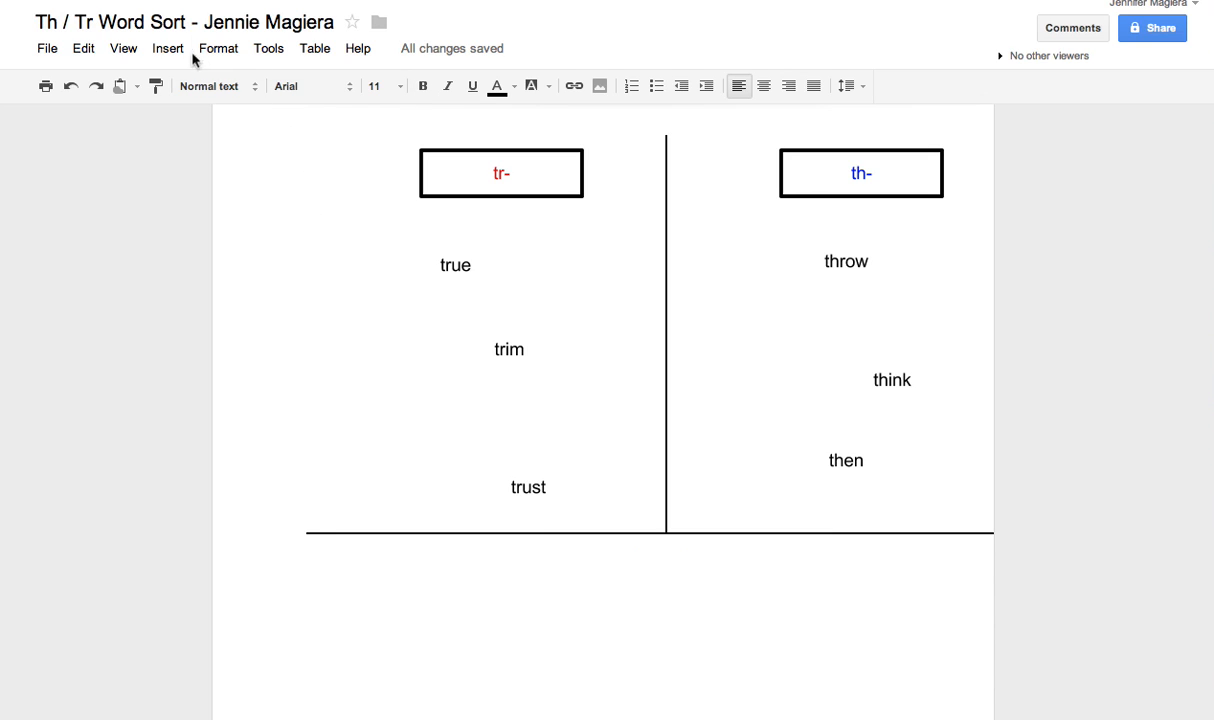
{"action": "left_click", "coordinate": [460, 408]}
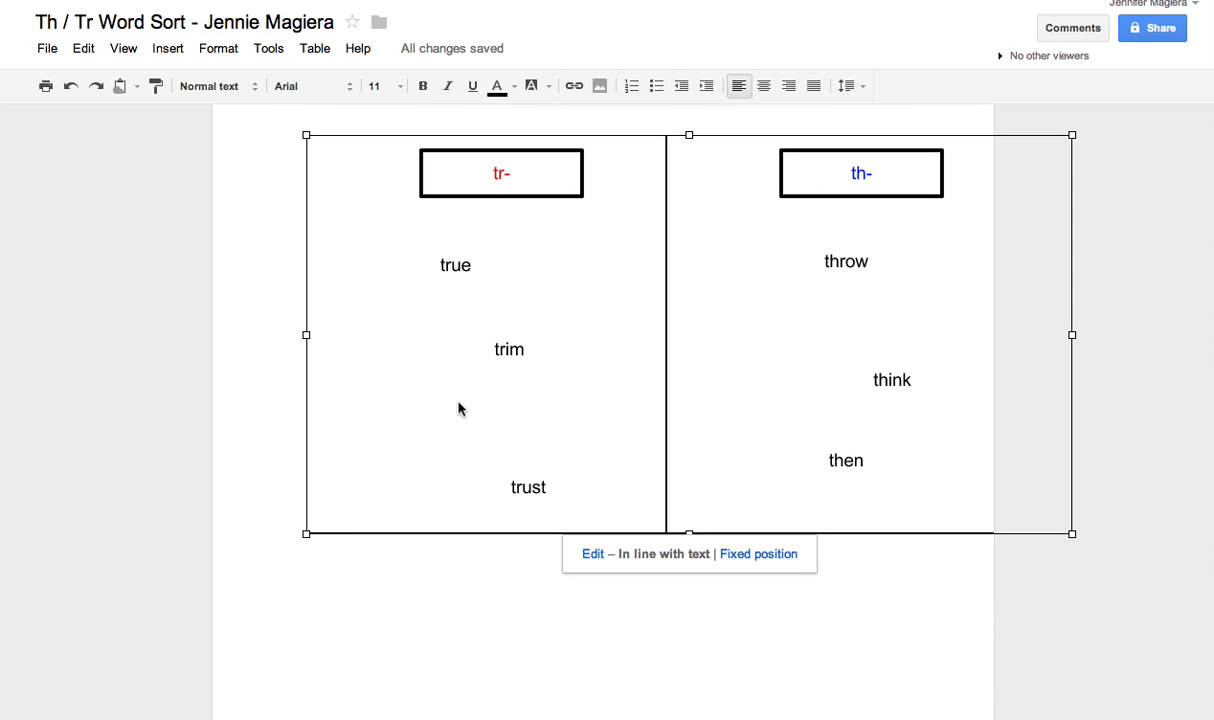
{"action": "mouse_move", "coordinate": [344, 512]}
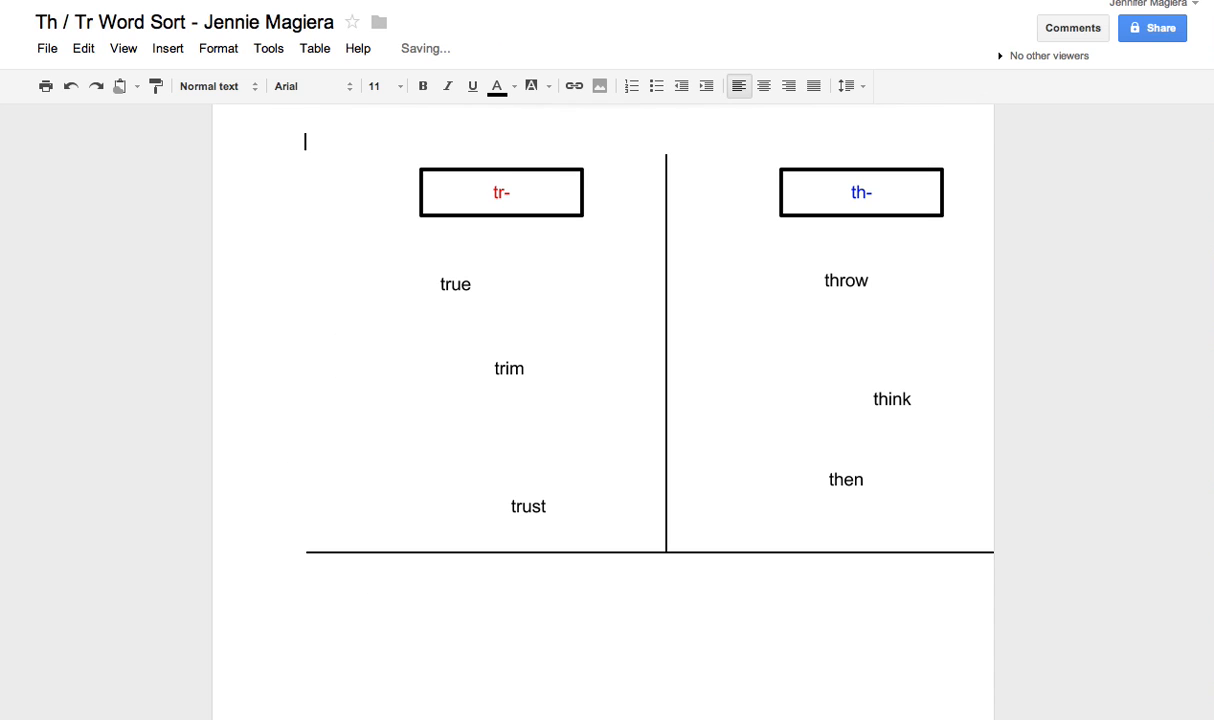
Step: Type the note 'The rule for this sort was to look at the first two letters of each word' above the drawing
{"action": "type", "text": "The rule"}
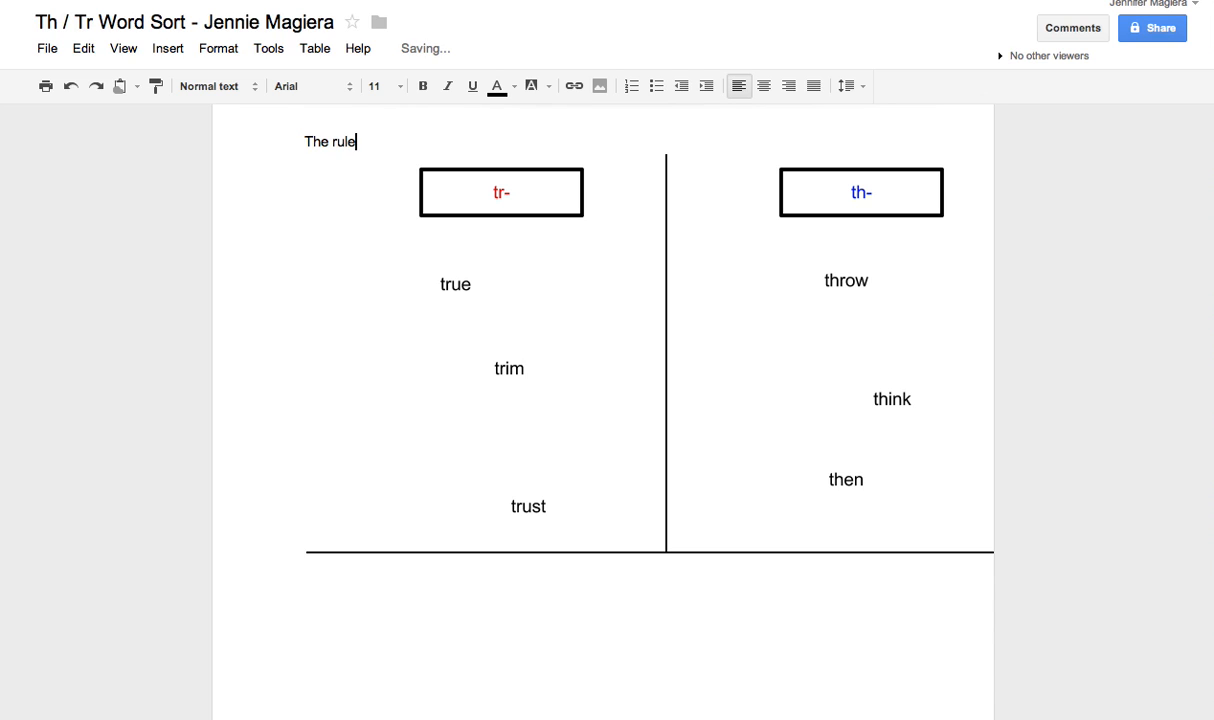
{"action": "type", "text": "for this sort"}
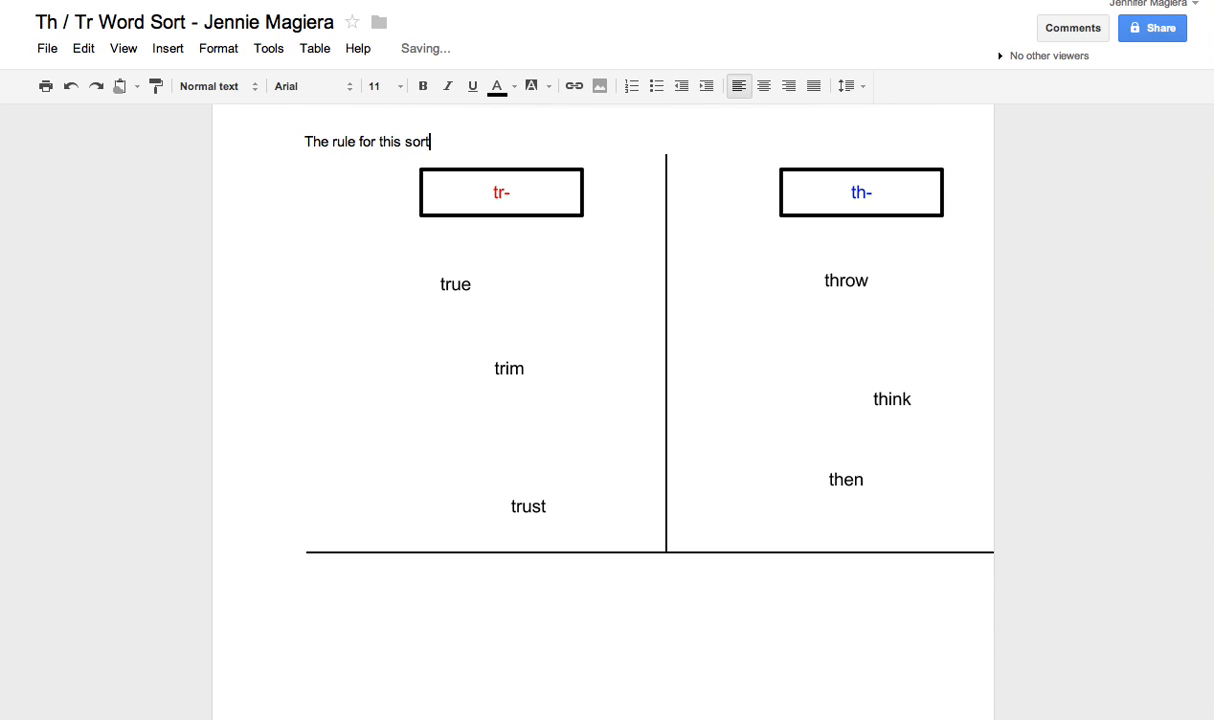
{"action": "type", "text": "was to l"}
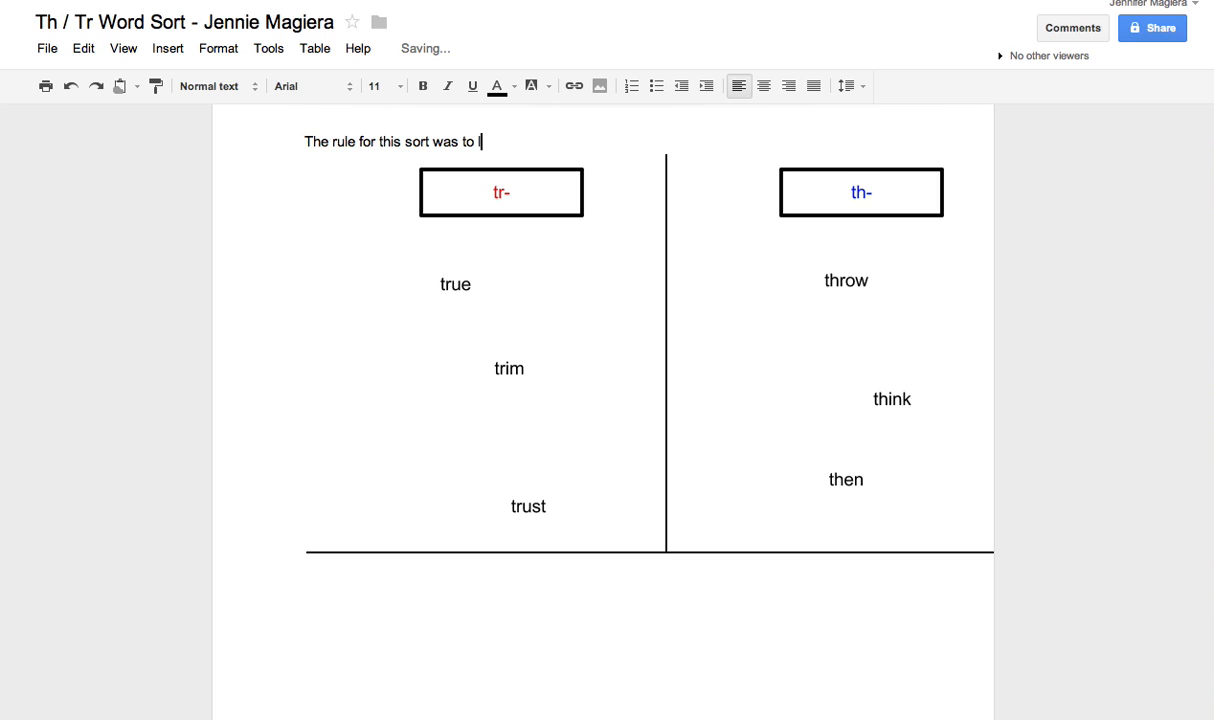
{"action": "type", "text": "ook at the first two le"}
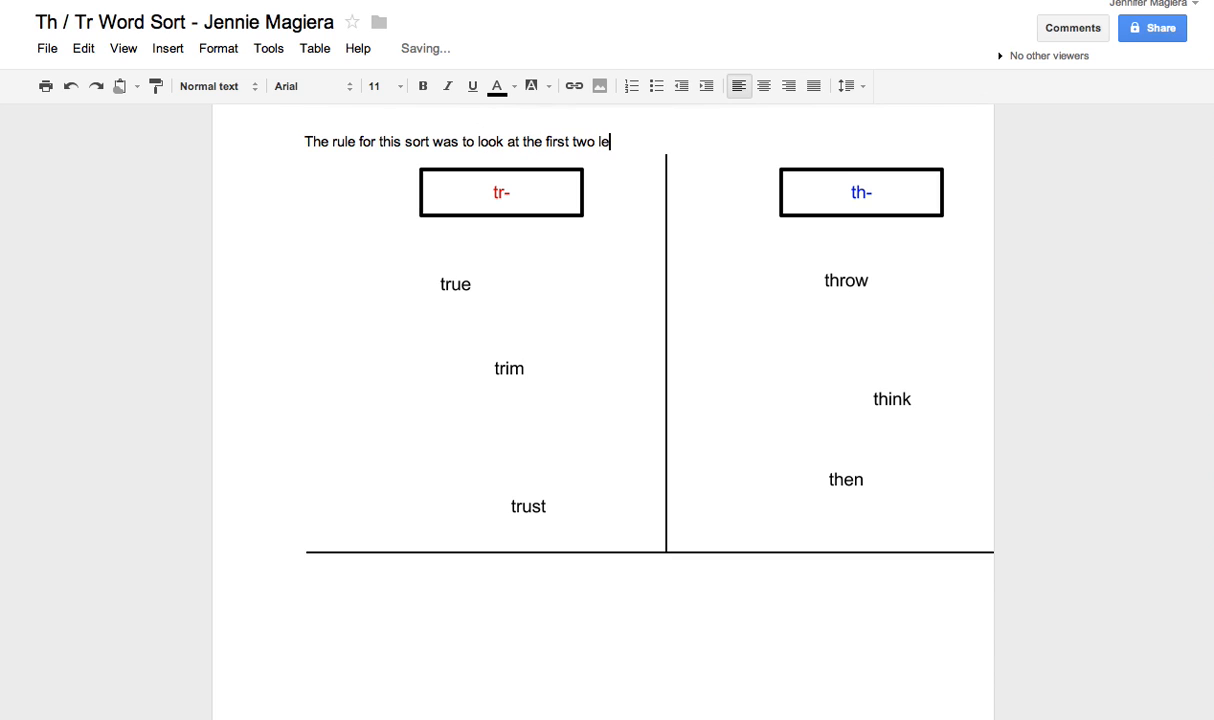
{"action": "type", "text": "tters of each word..."}
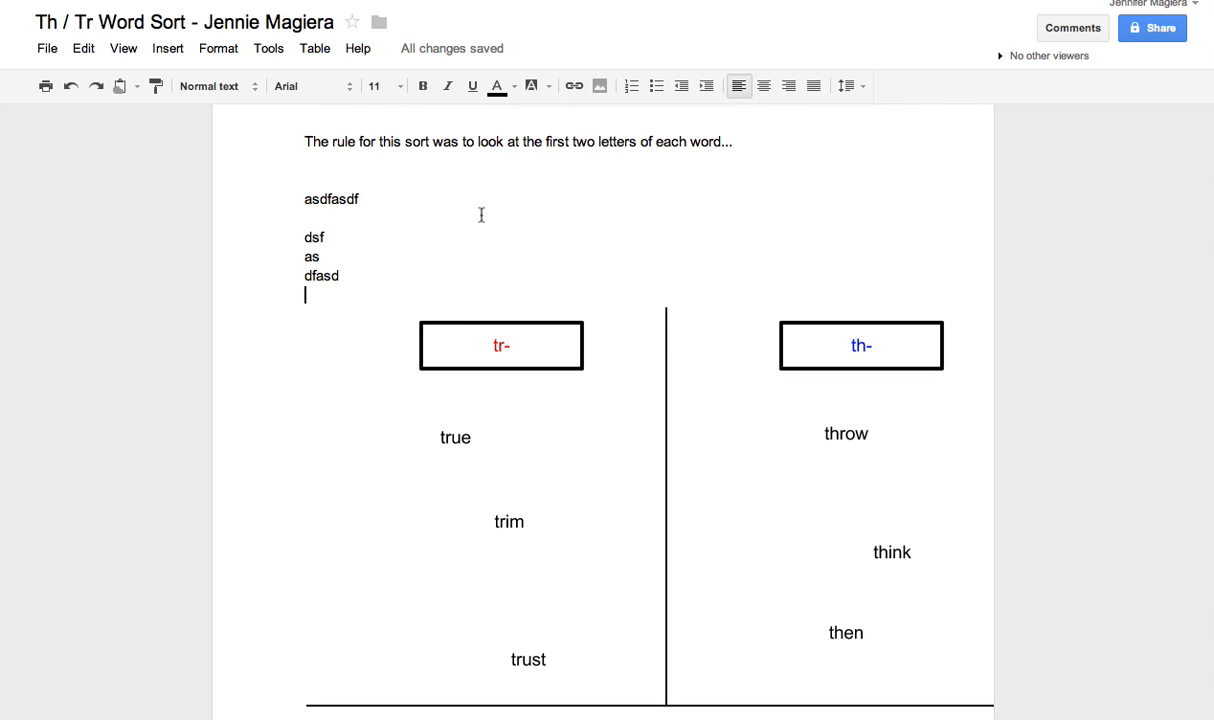
{"action": "mouse_move", "coordinate": [480, 214]}
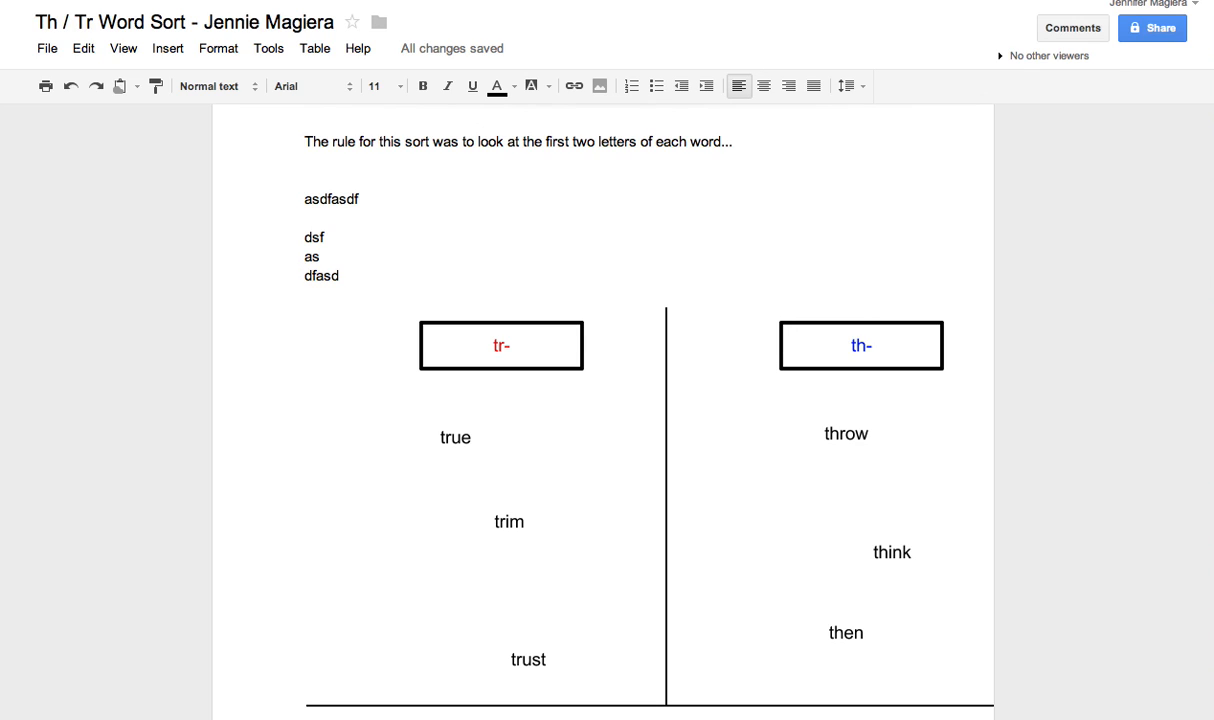
{"action": "mouse_move", "coordinate": [338, 88]}
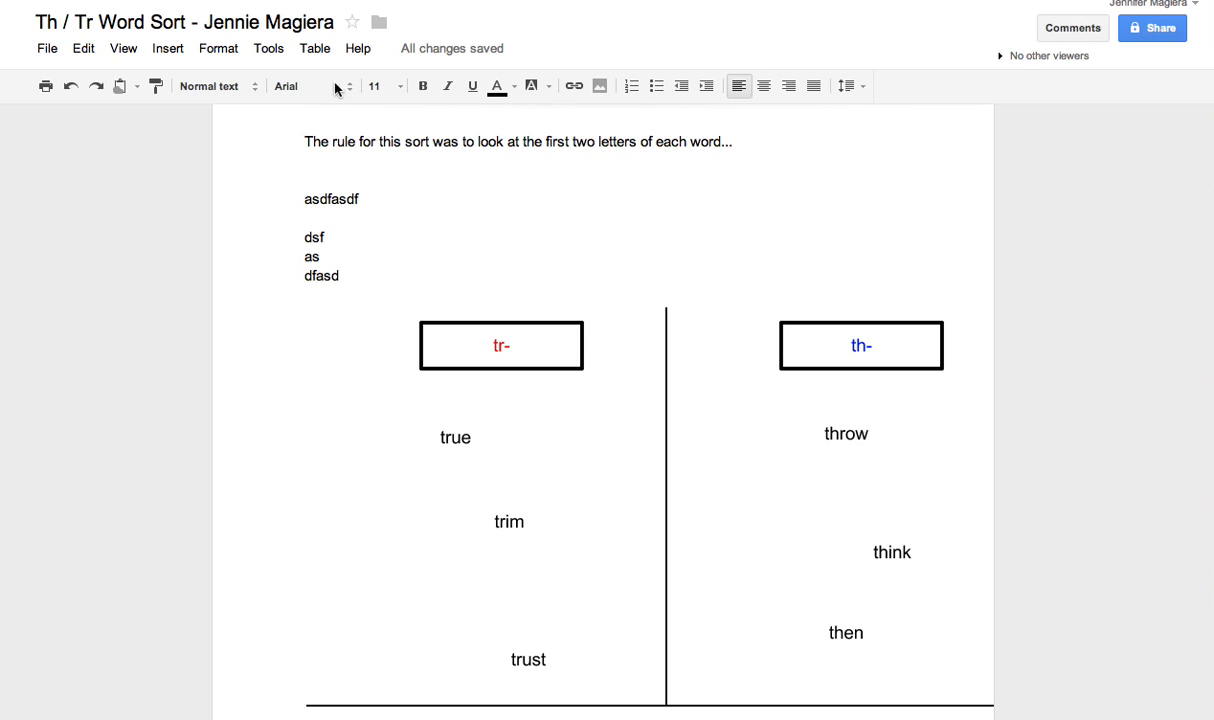